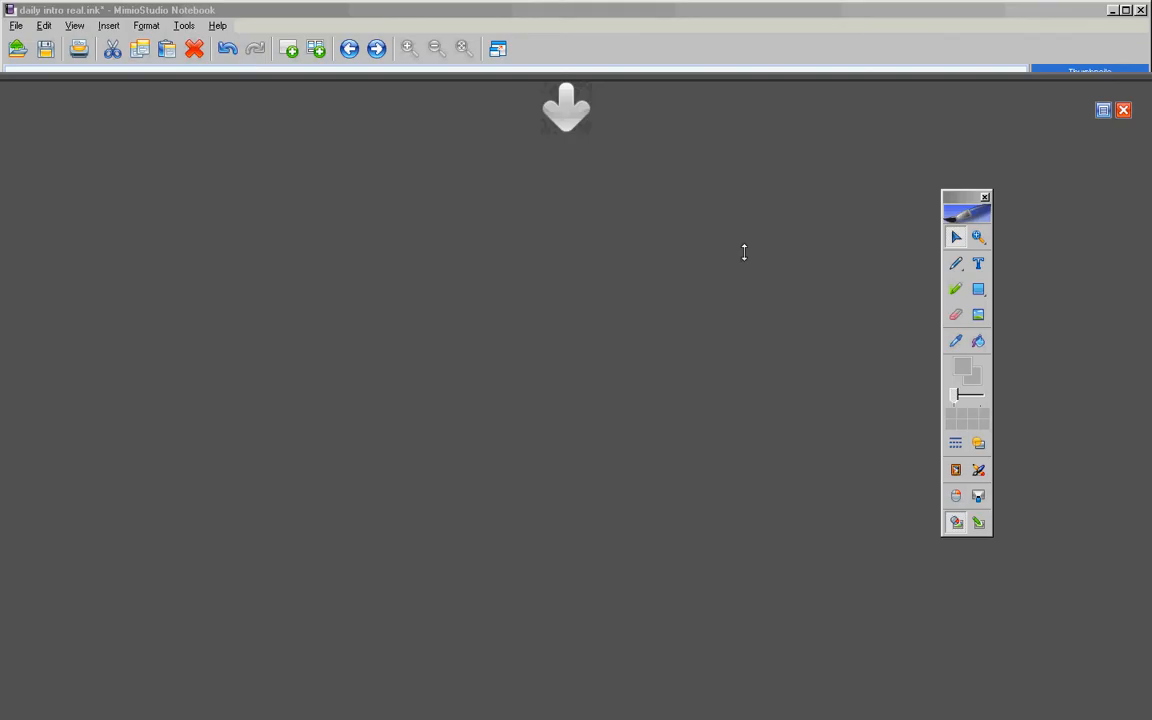
pyautogui.moveTo(960, 203)
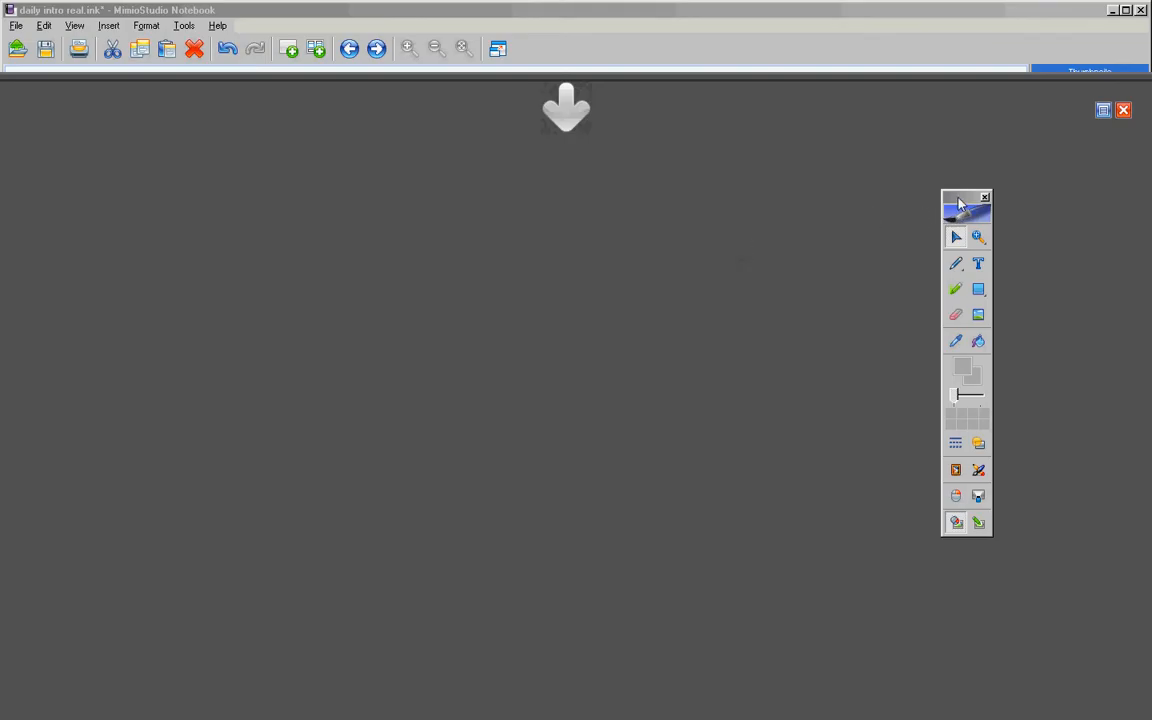
# Step: Move the floating tools out of the way and undo the stray red stroke across the schedule
pyautogui.moveTo(966, 206); pyautogui.dragTo(945, 113)
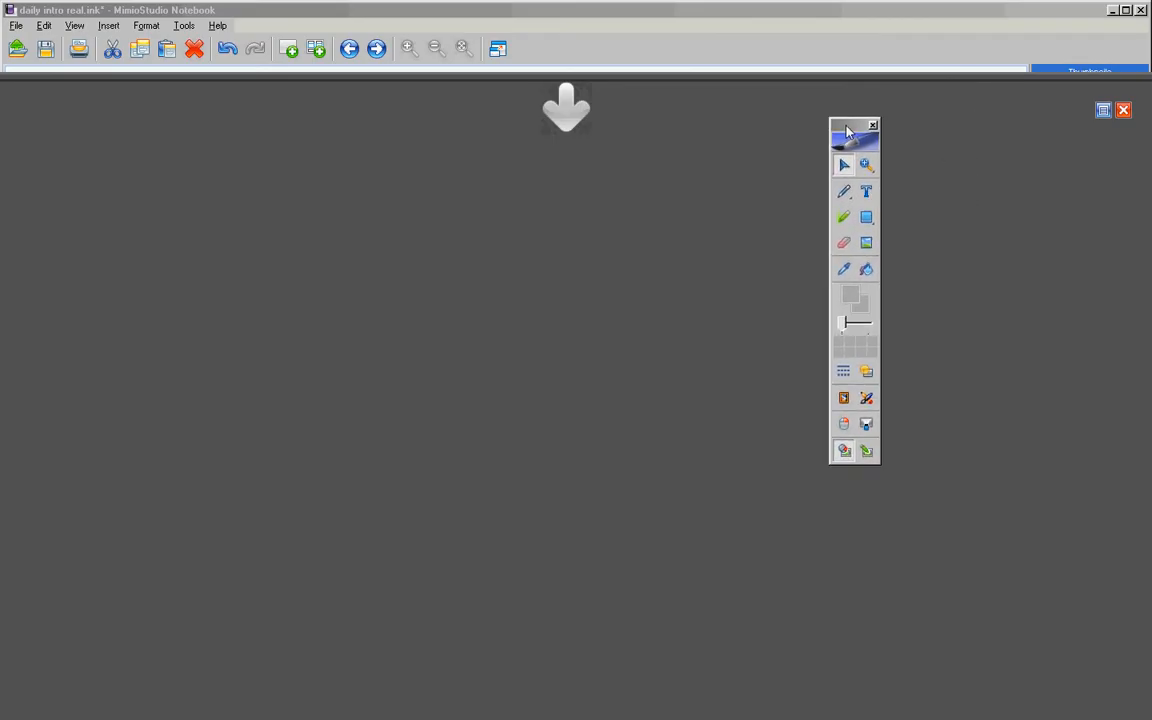
pyautogui.moveTo(853, 130); pyautogui.dragTo(989, 180)
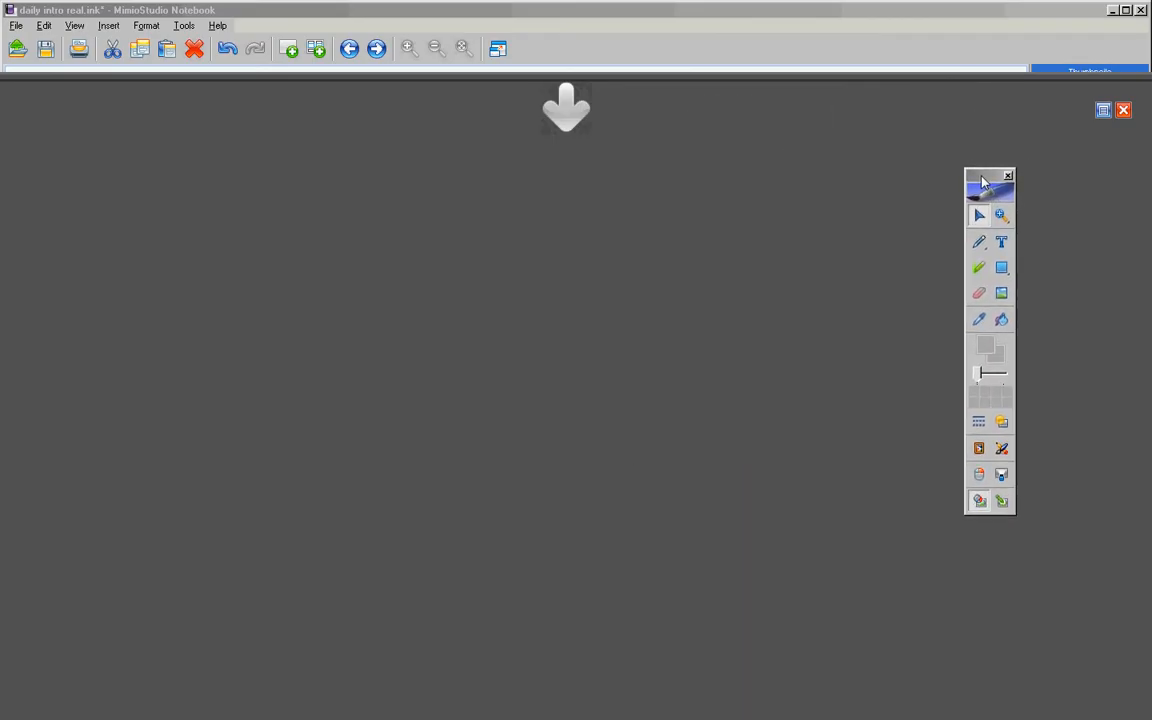
pyautogui.moveTo(989, 190); pyautogui.dragTo(975, 230)
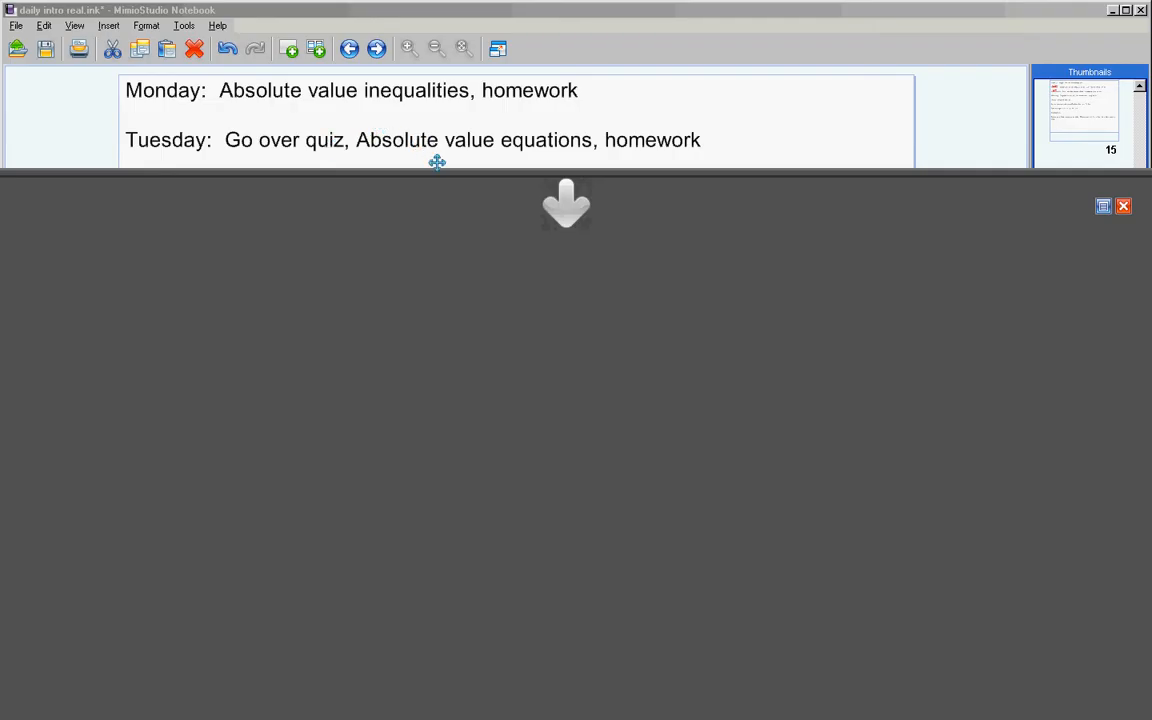
pyautogui.moveTo(459, 146)
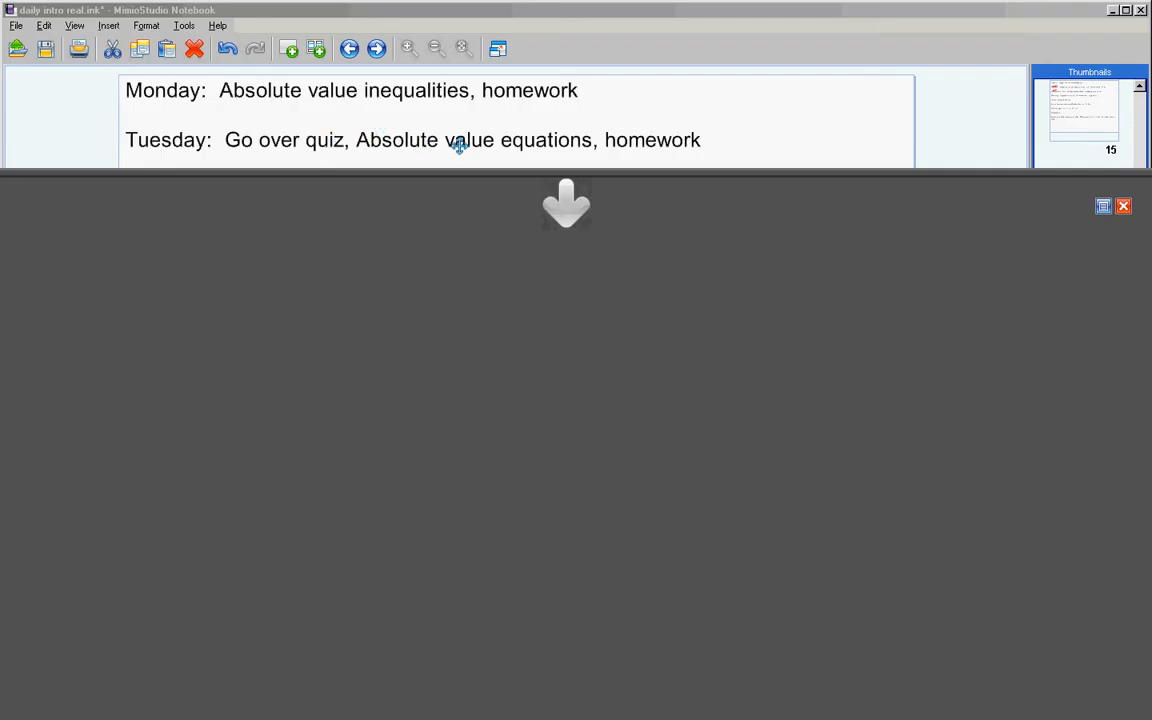
pyautogui.moveTo(172, 118)
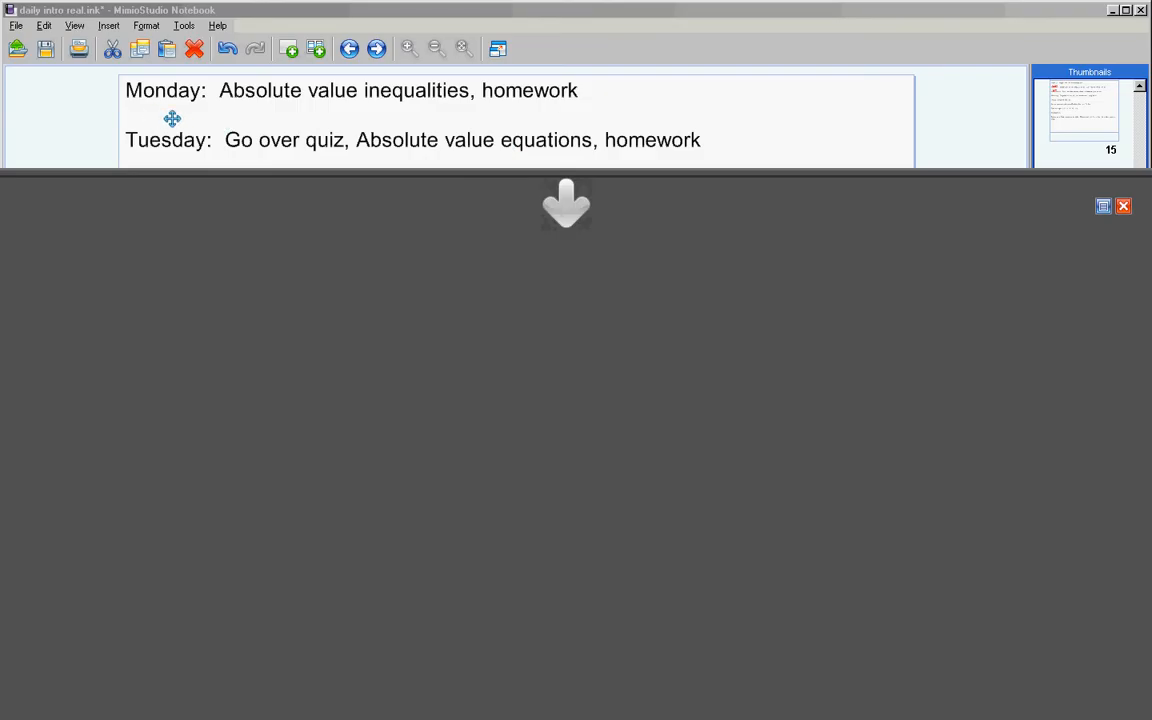
pyautogui.moveTo(298, 148)
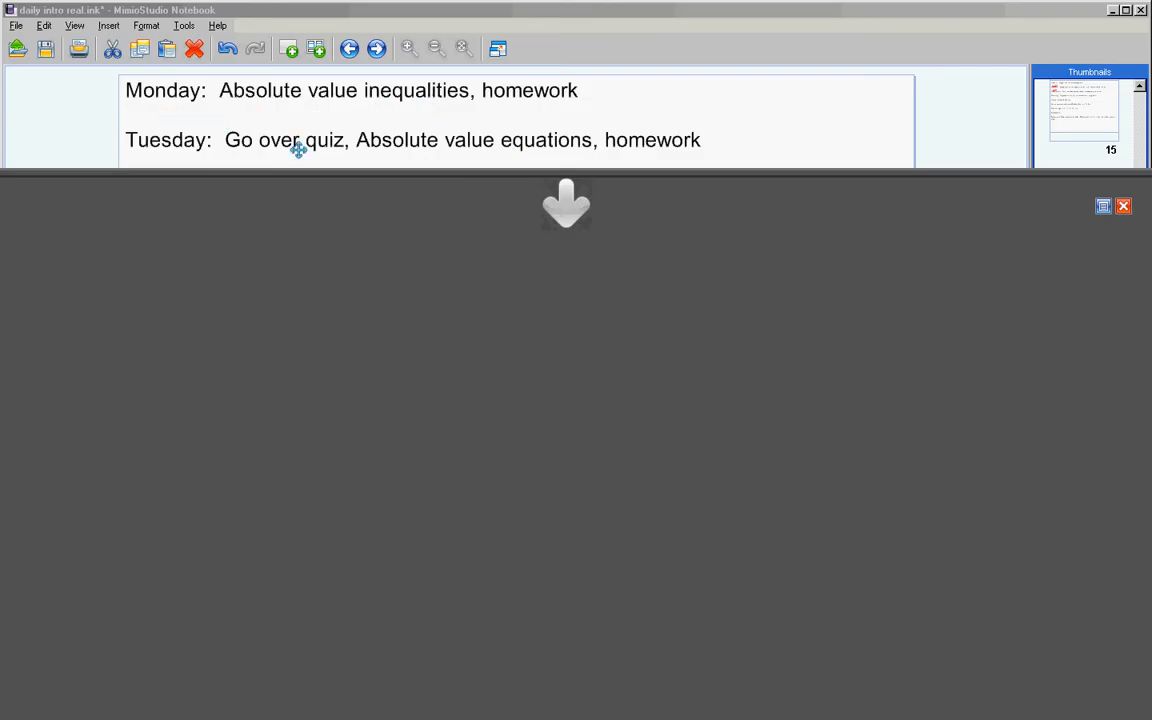
pyautogui.moveTo(647, 150)
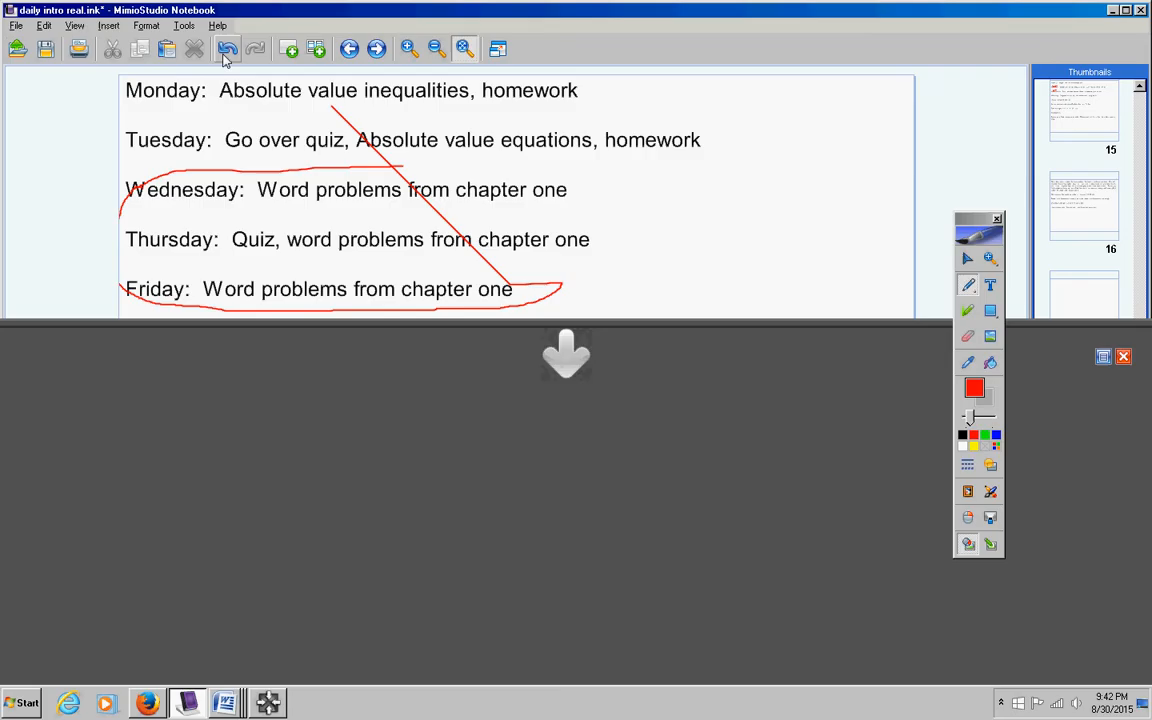
pyautogui.click(227, 50)
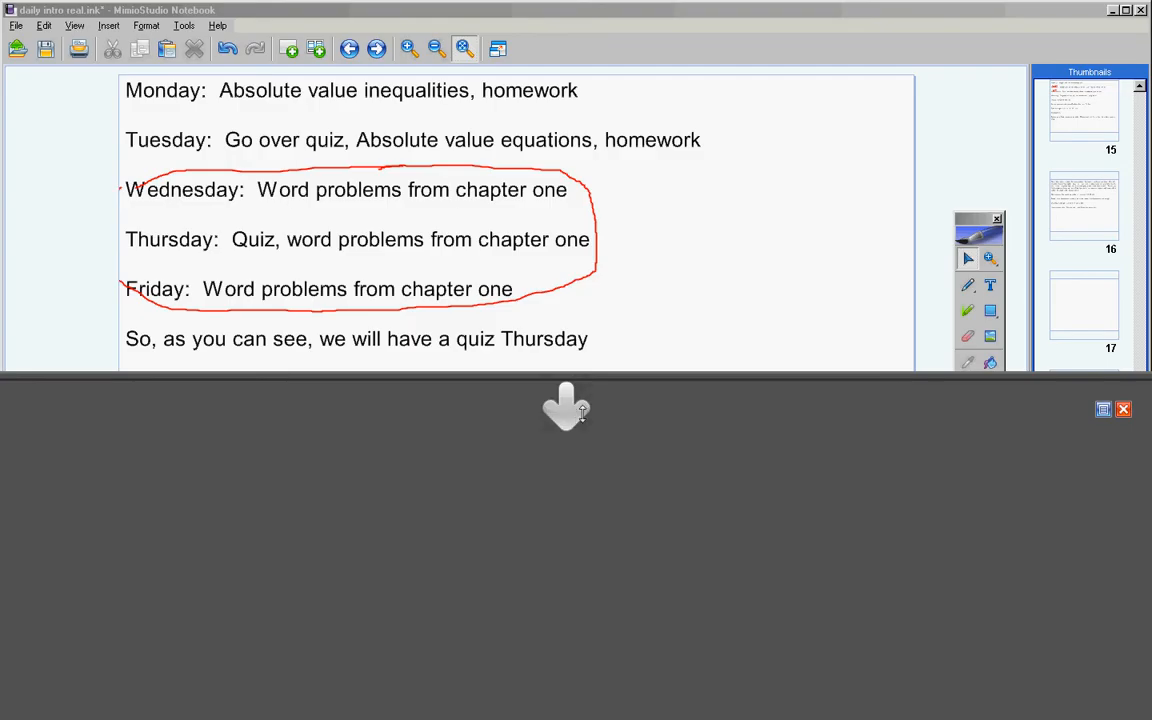
pyautogui.moveTo(568, 420)
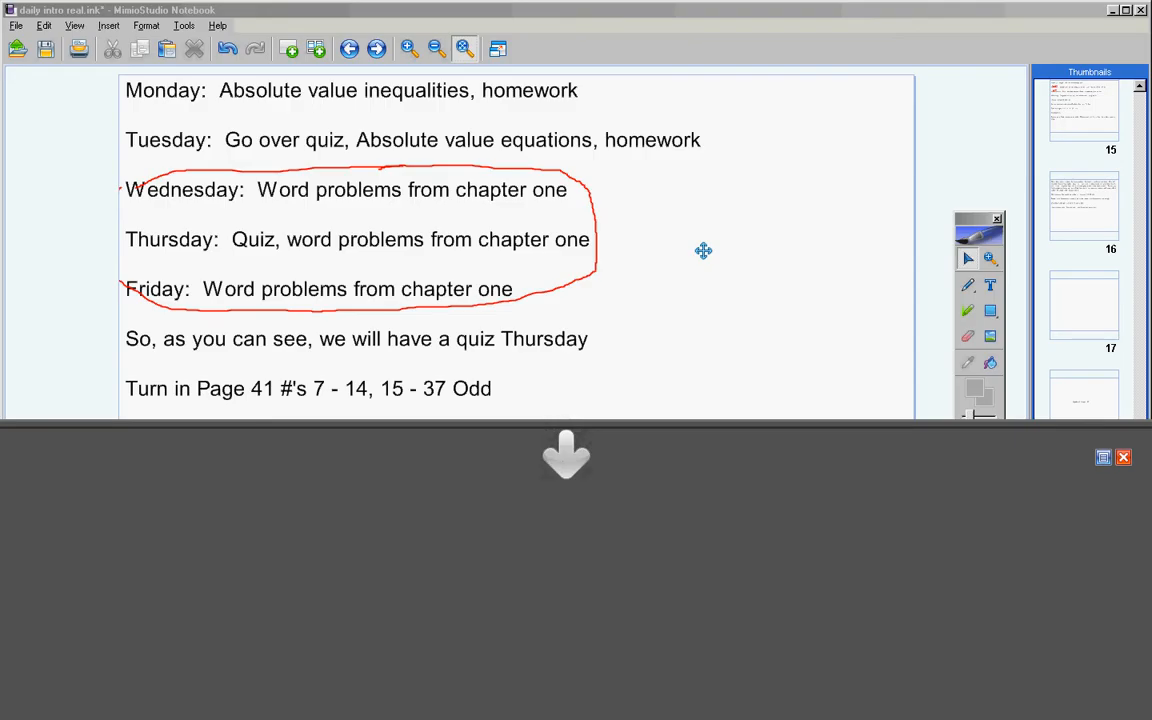
pyautogui.moveTo(646, 339)
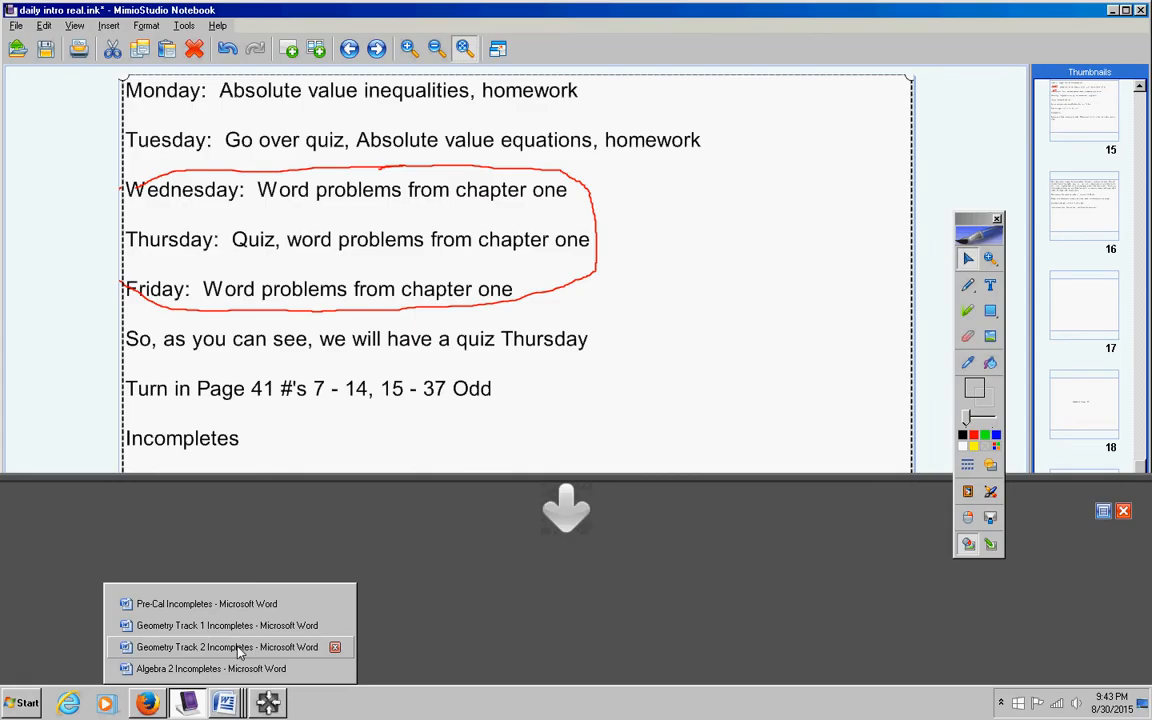
# Step: Open Geometry Track 2 Incompletes, then switch to the Algebra 2 Incompletes document
pyautogui.click(232, 647)
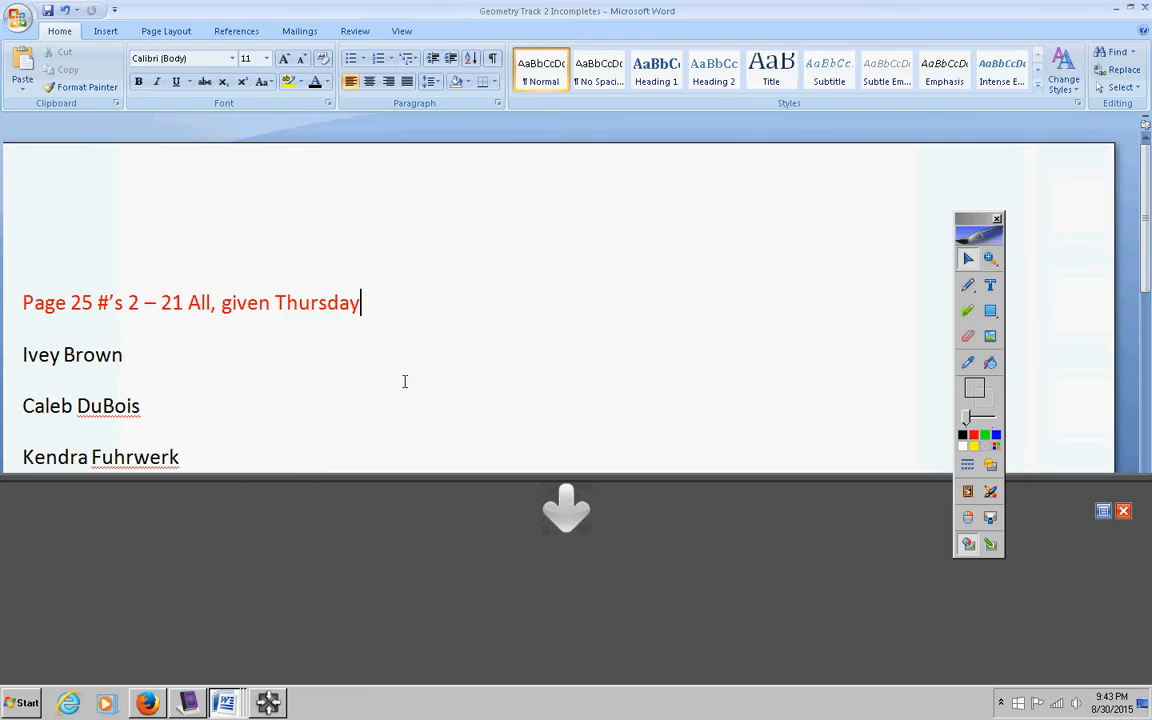
pyautogui.click(228, 702)
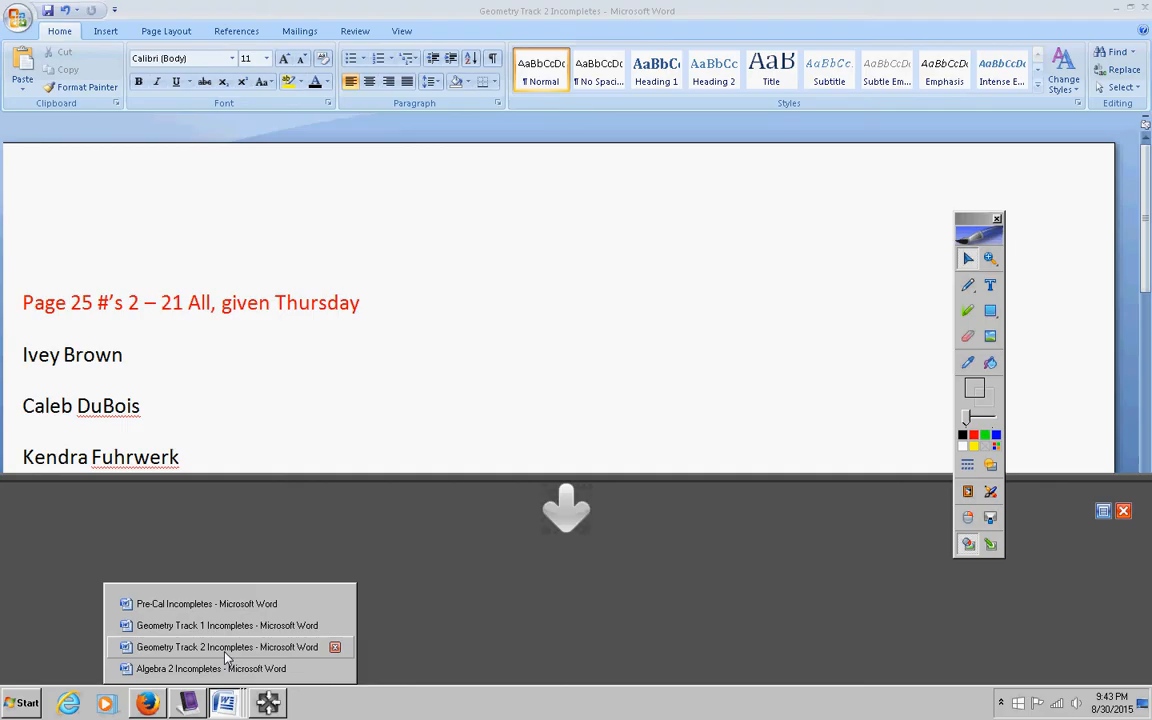
pyautogui.click(210, 669)
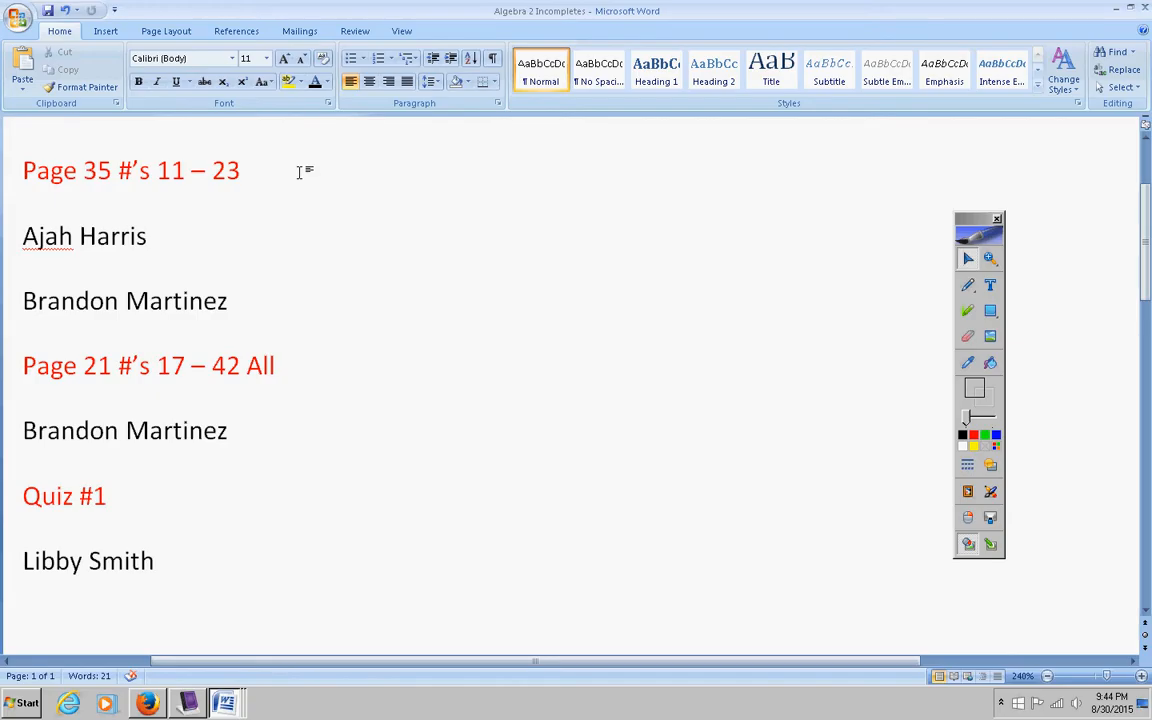
# Step: Append ', given on Wednesday' to Page 35 and ', given on Tuesday' to Page 21
pyautogui.write(', given on Wednes')
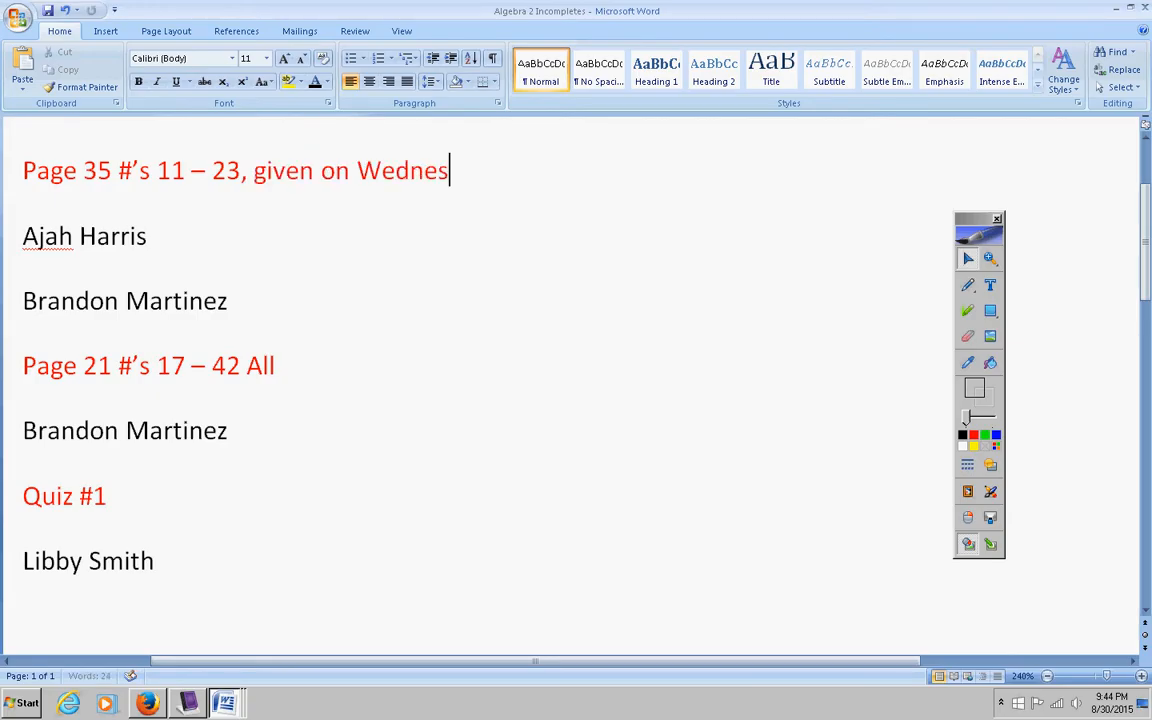
pyautogui.write('d')
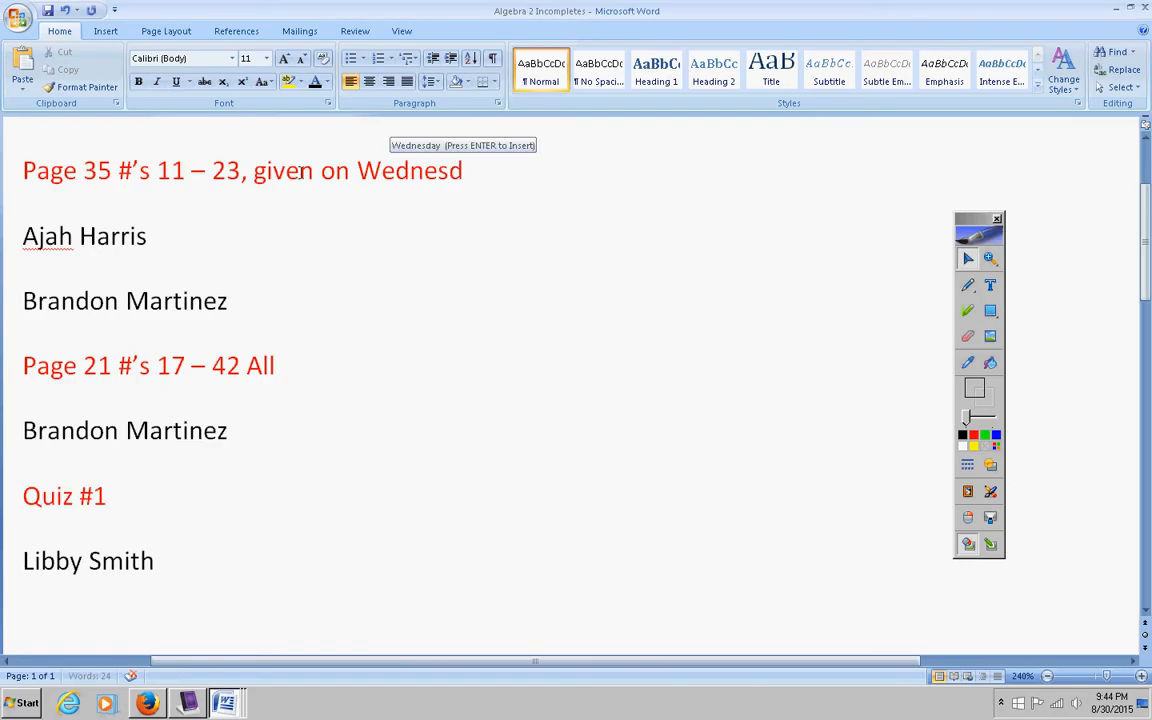
pyautogui.write('ay')
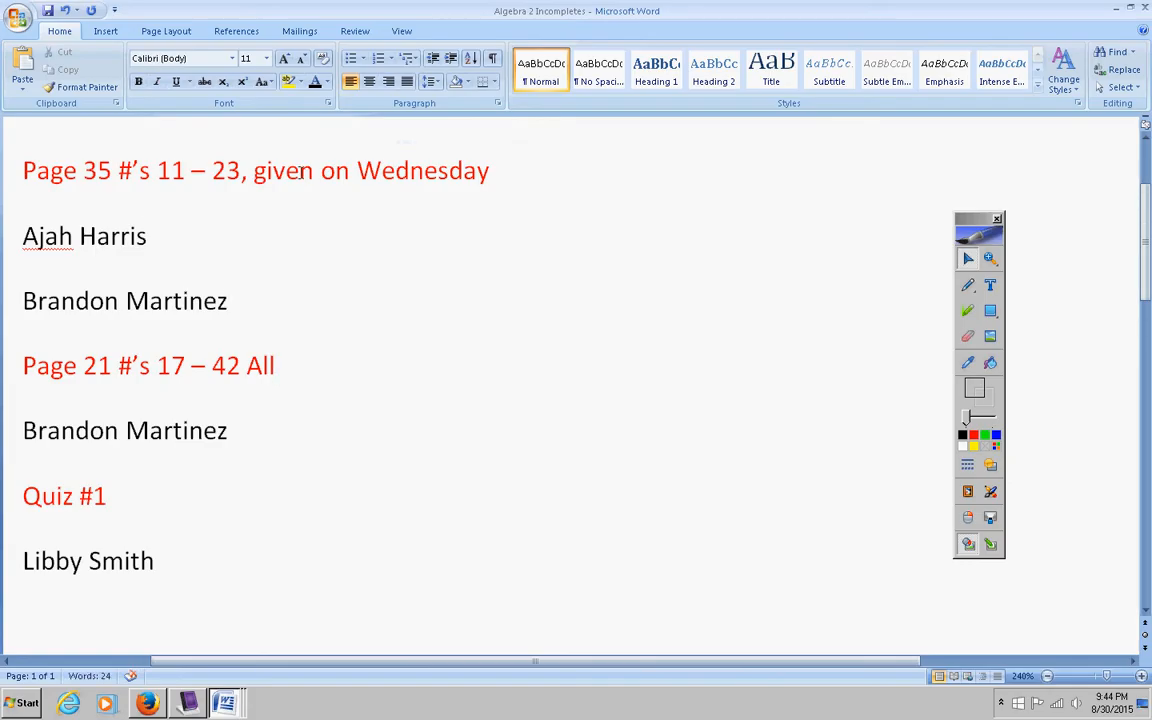
pyautogui.write(',')
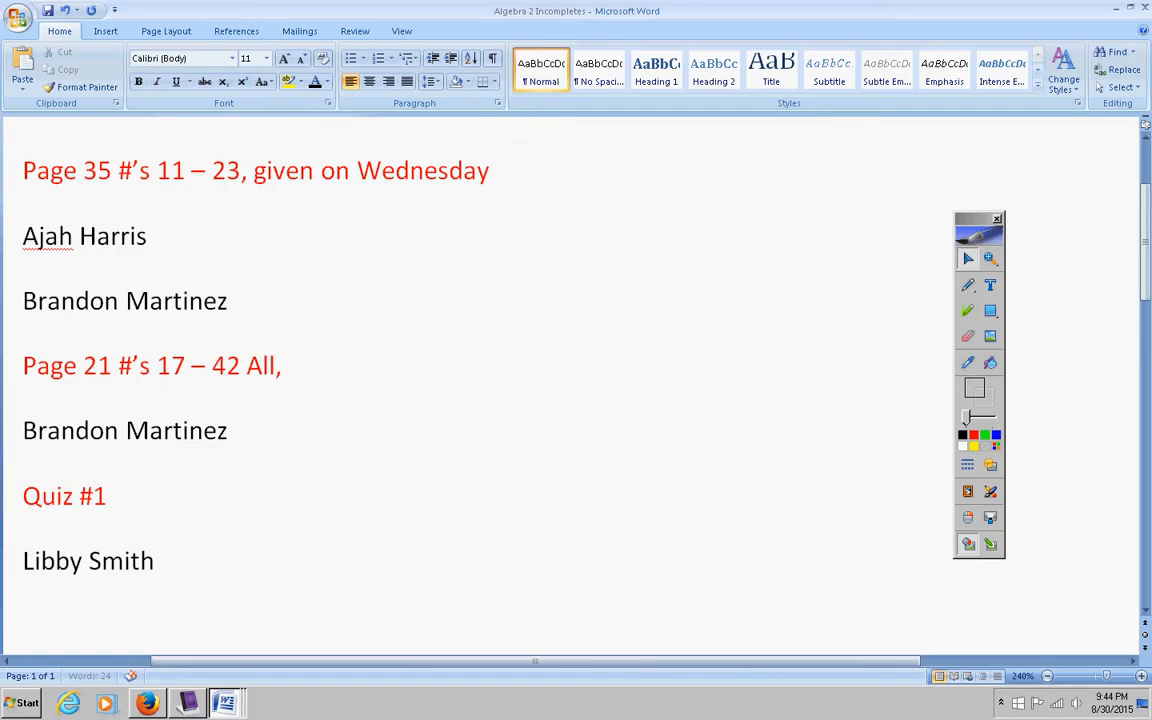
pyautogui.write('given on Tuesd')
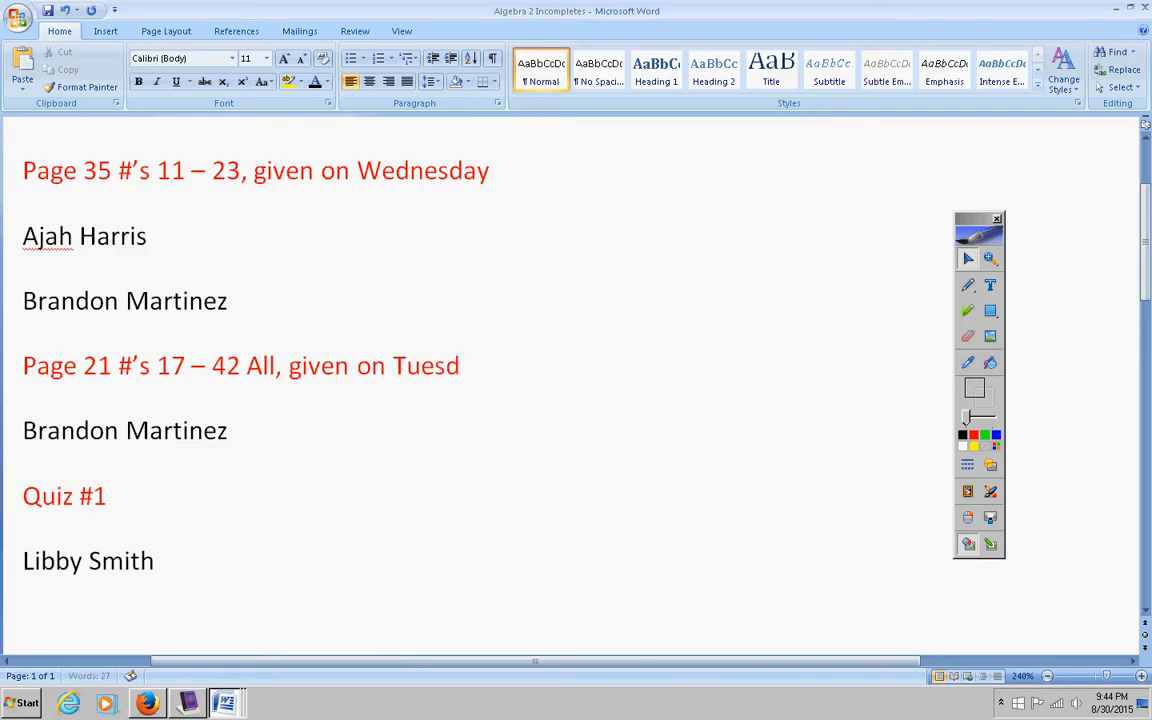
pyautogui.write('ay')
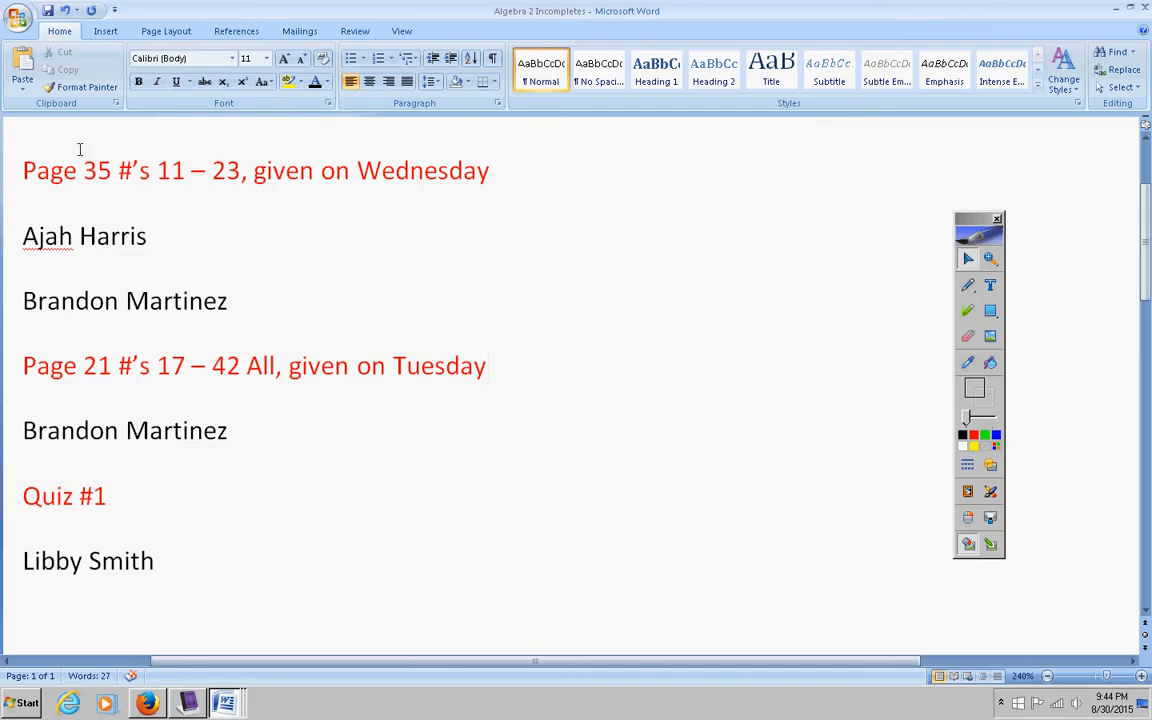
pyautogui.moveTo(378, 189)
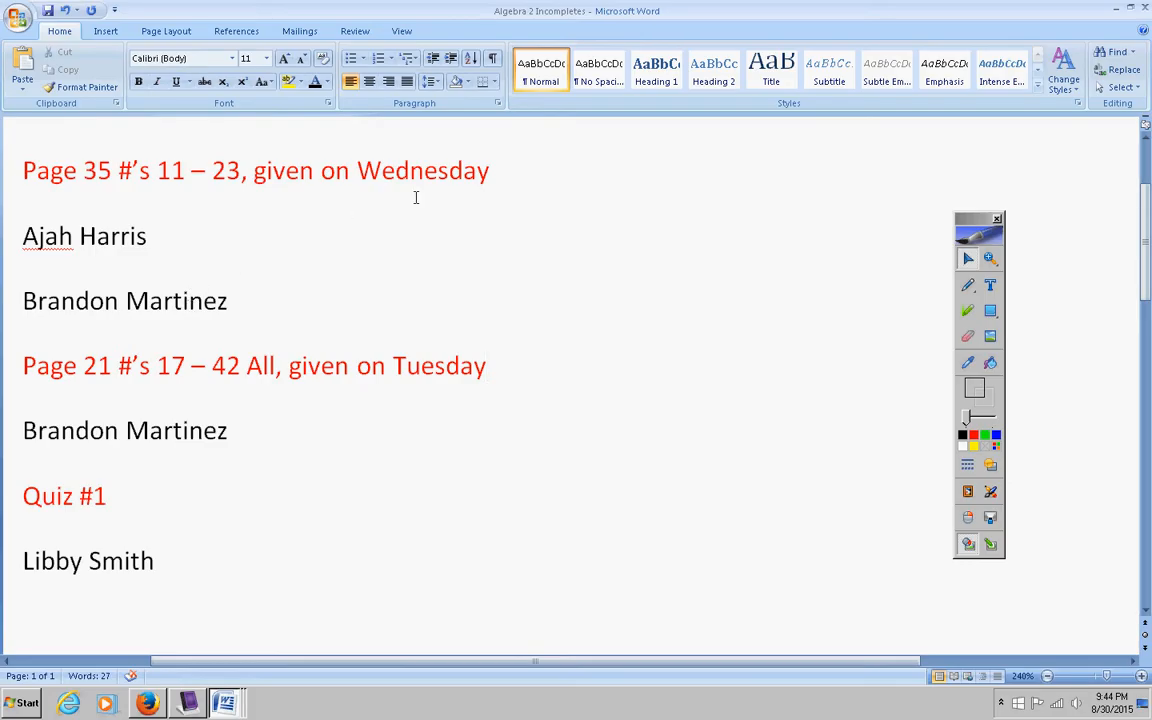
pyautogui.moveTo(168, 300)
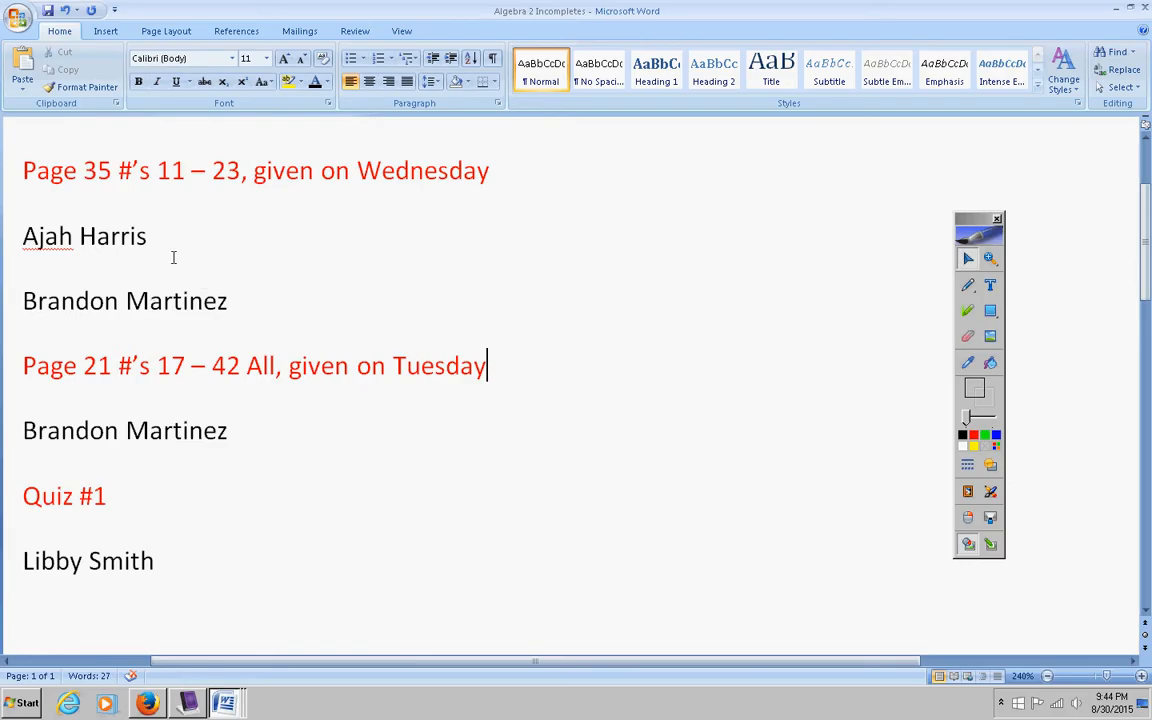
pyautogui.moveTo(140, 443)
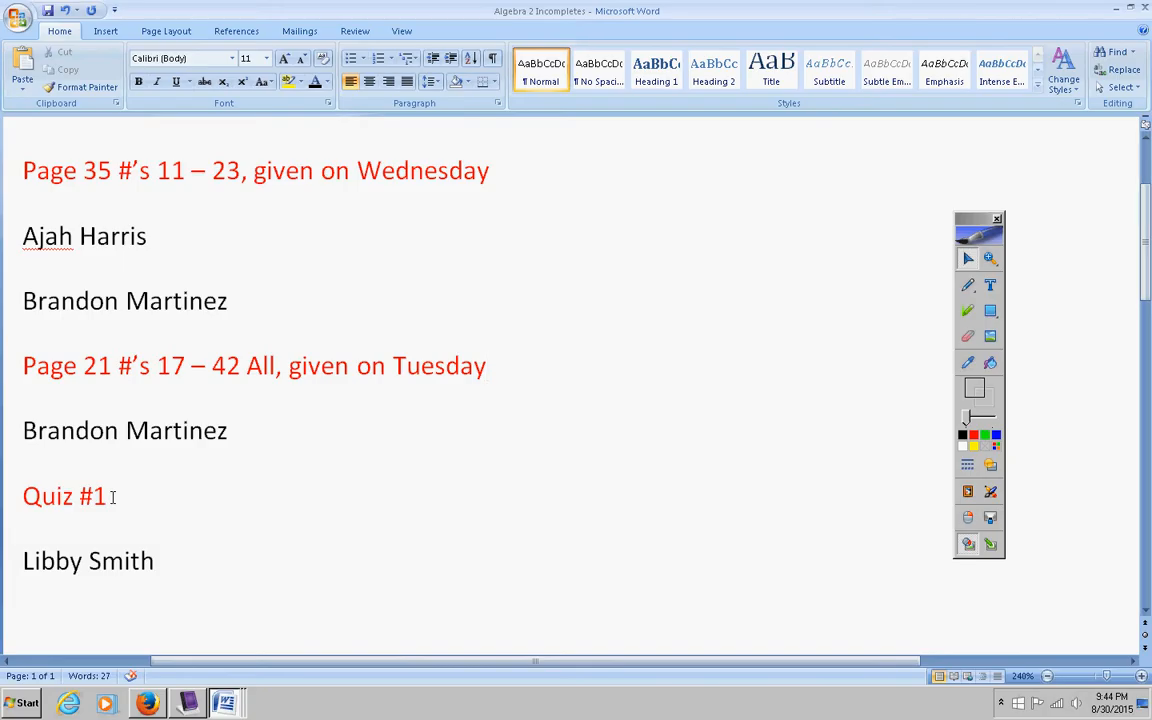
pyautogui.click(485, 366)
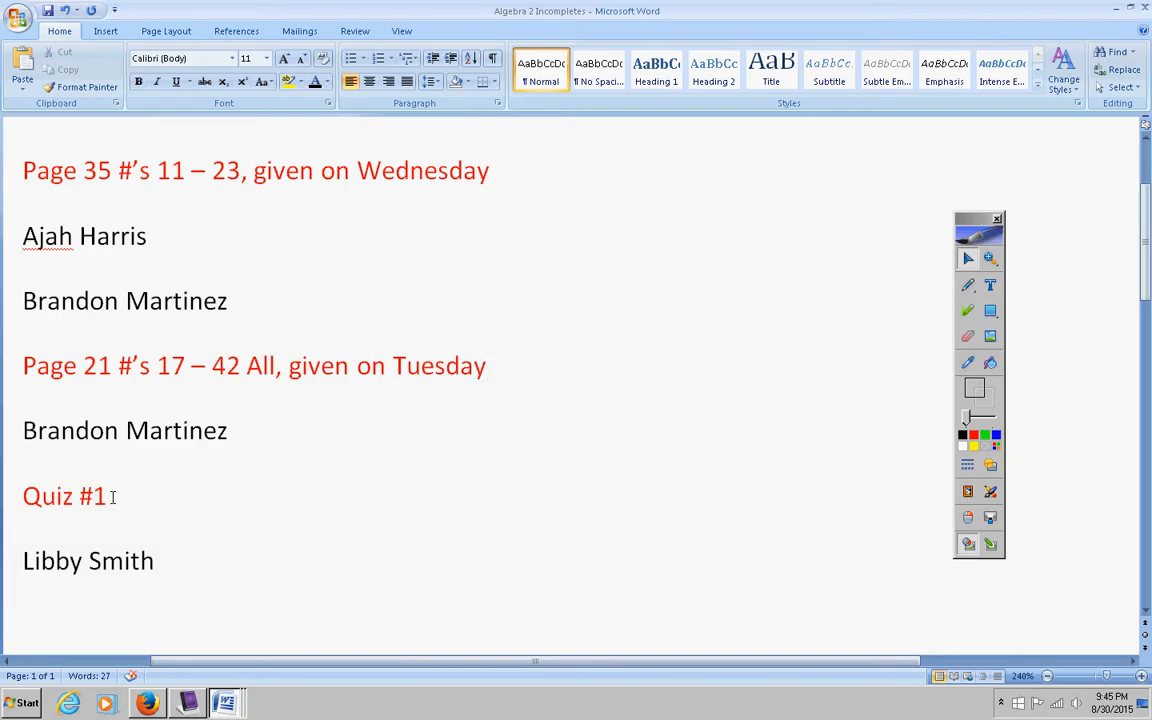
pyautogui.click(489, 366)
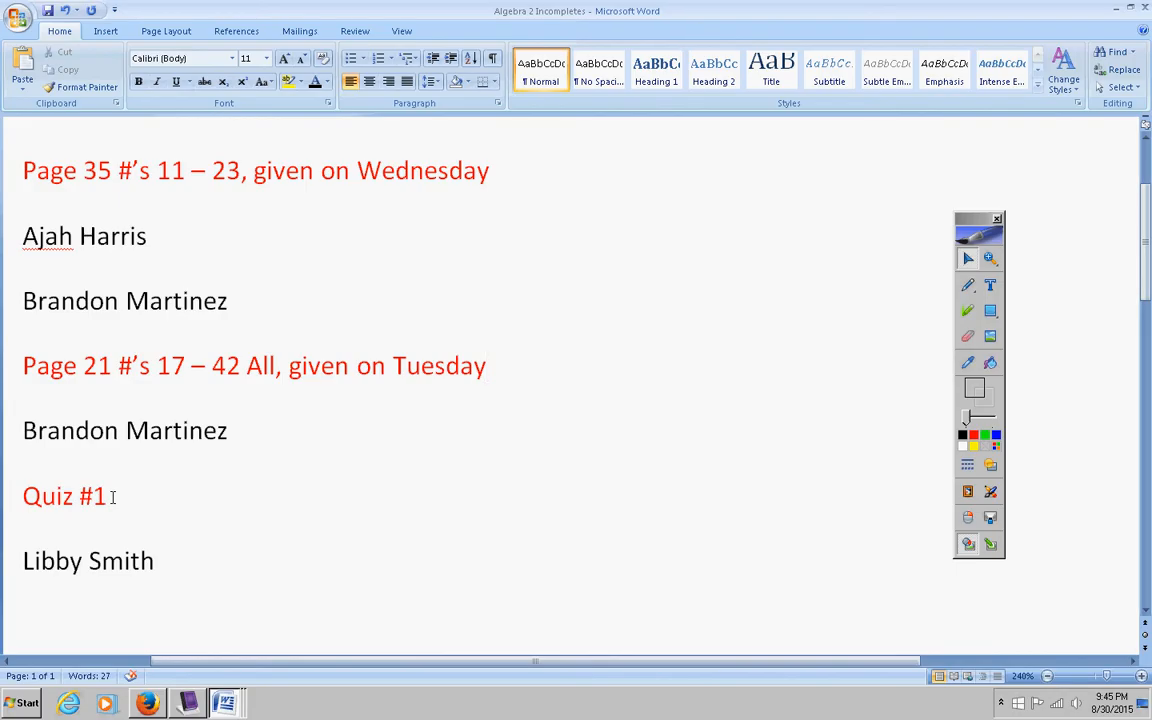
pyautogui.click(486, 366)
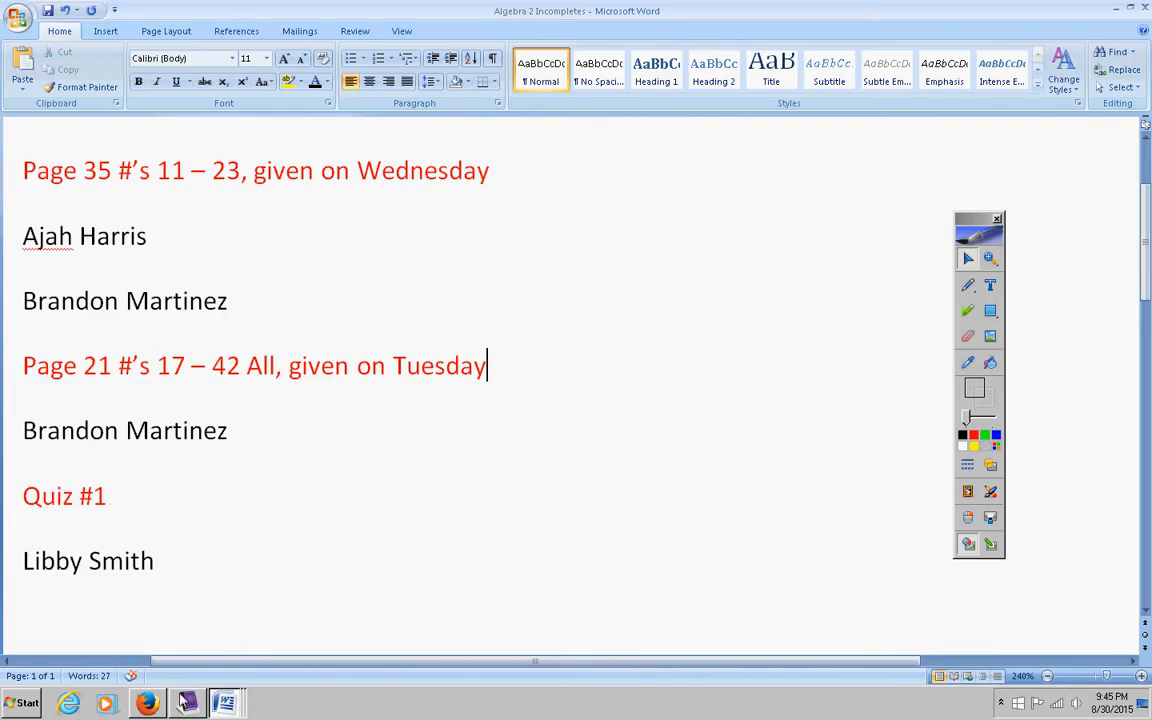
# Step: Return to the daily intro notebook from the taskbar, showing the circled schedule page
pyautogui.click(180, 698)
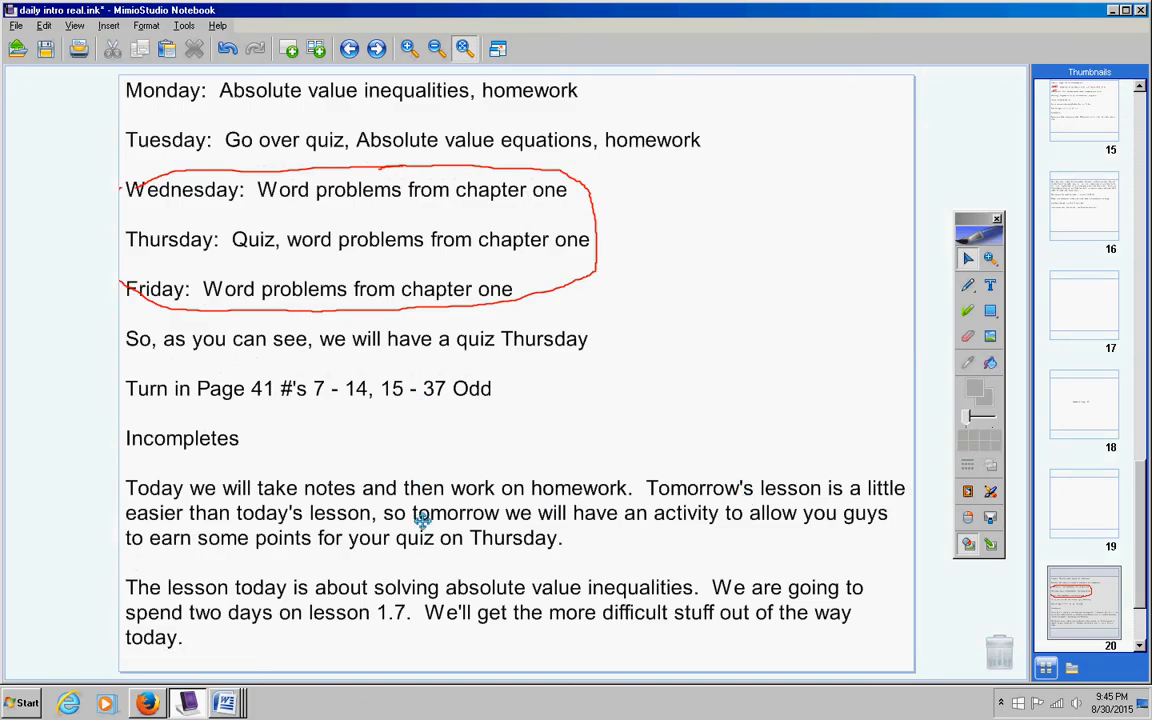
pyautogui.moveTo(425, 507)
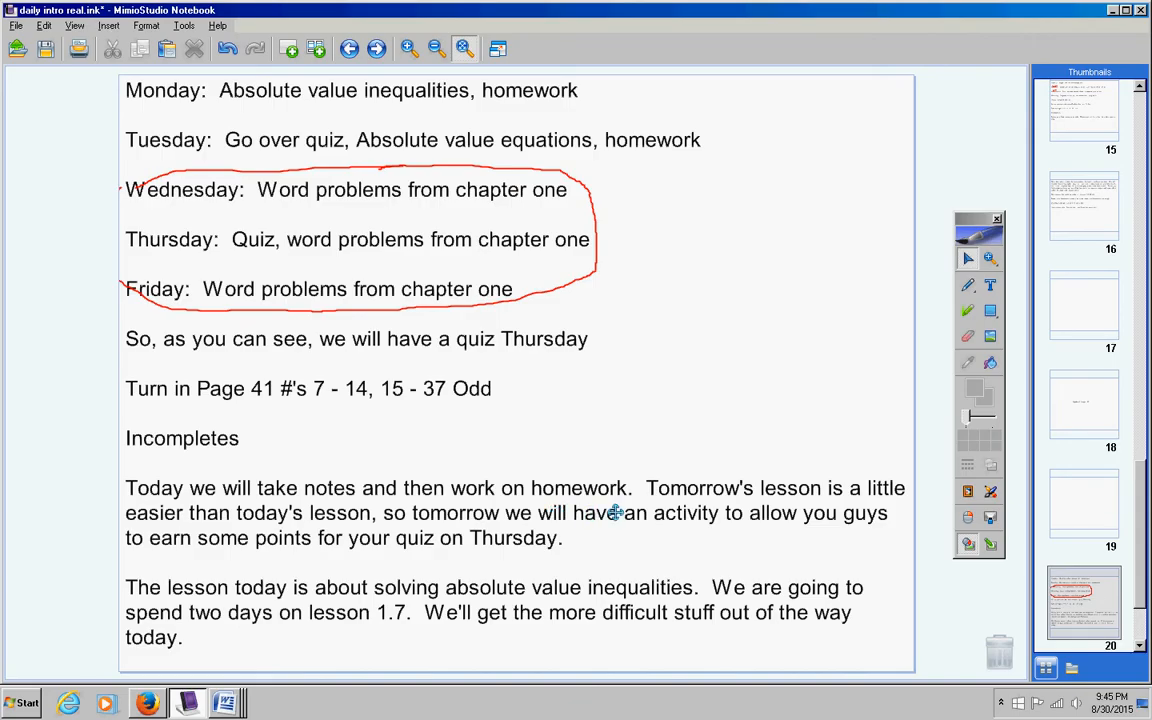
pyautogui.moveTo(653, 513)
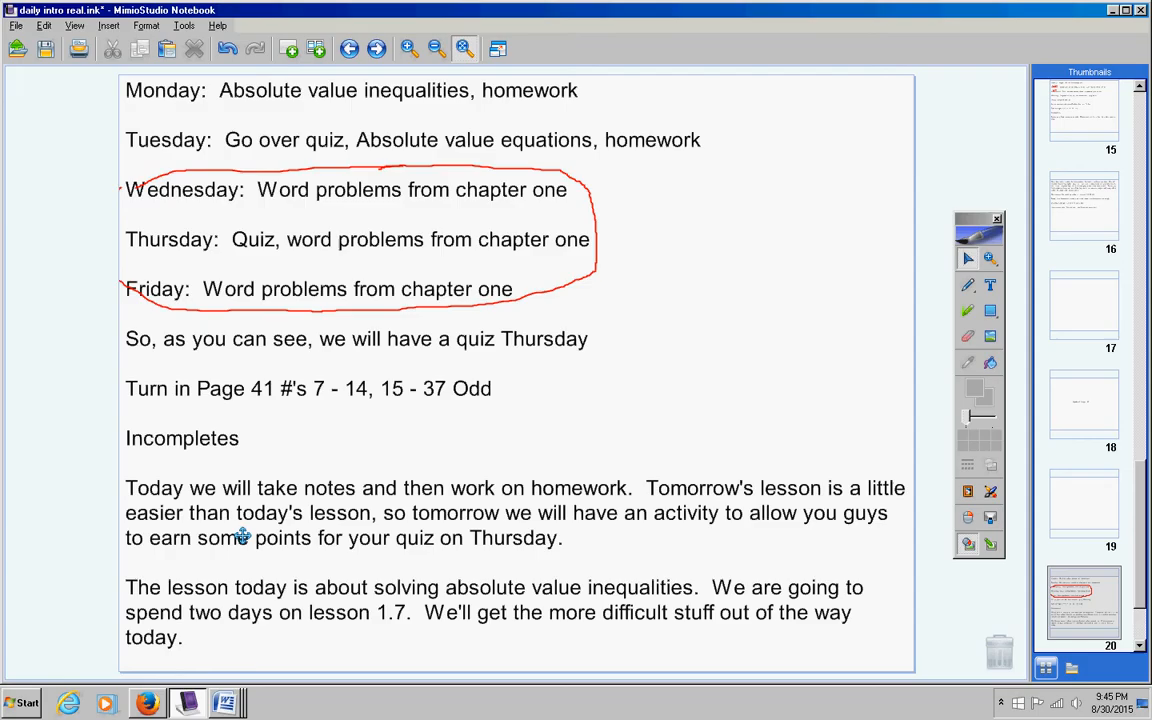
pyautogui.moveTo(534, 535)
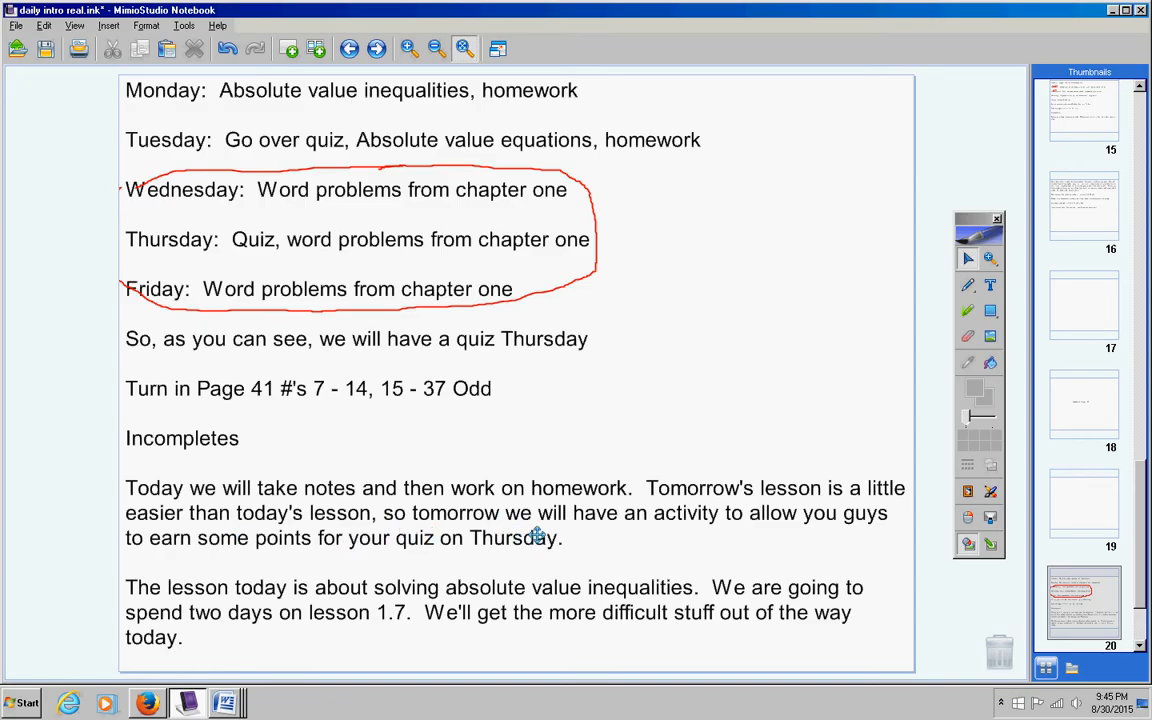
pyautogui.moveTo(656, 536)
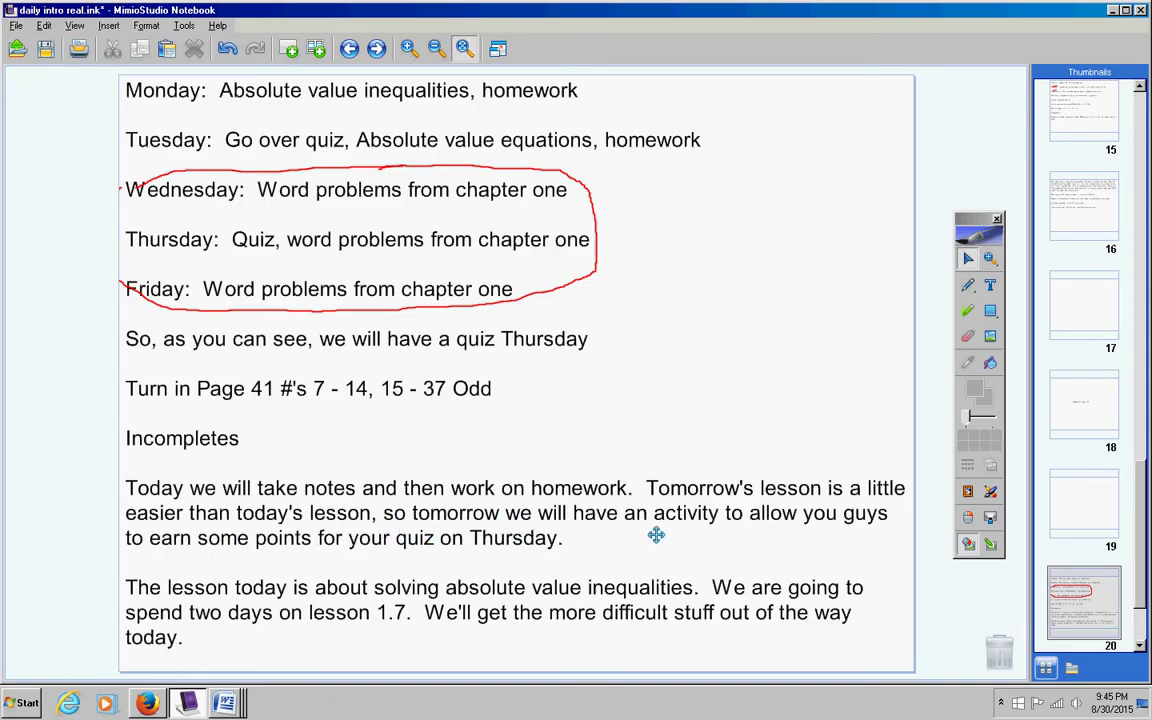
pyautogui.moveTo(390, 538)
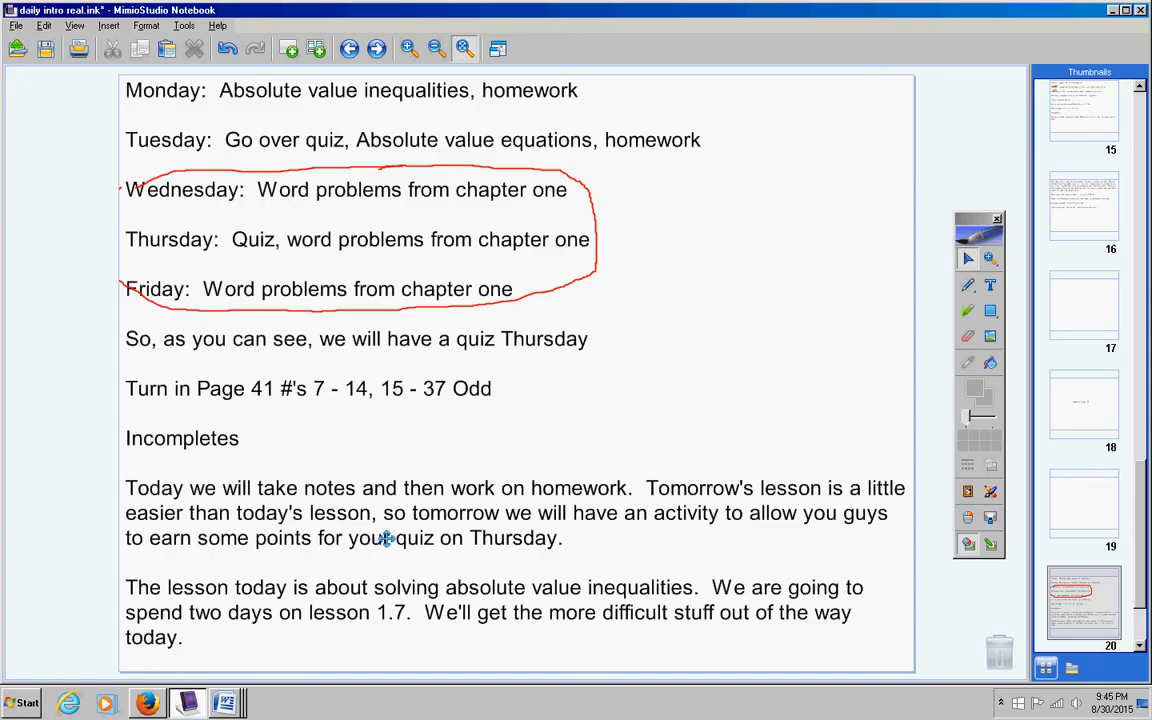
pyautogui.moveTo(364, 502)
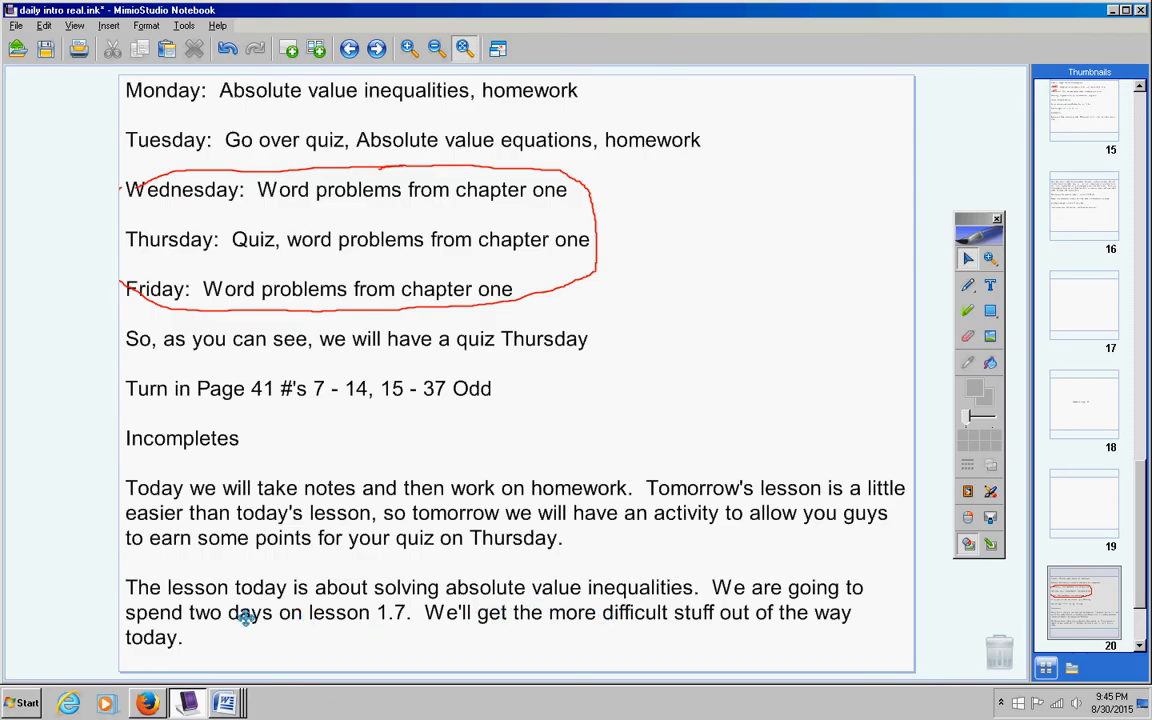
pyautogui.moveTo(372, 650)
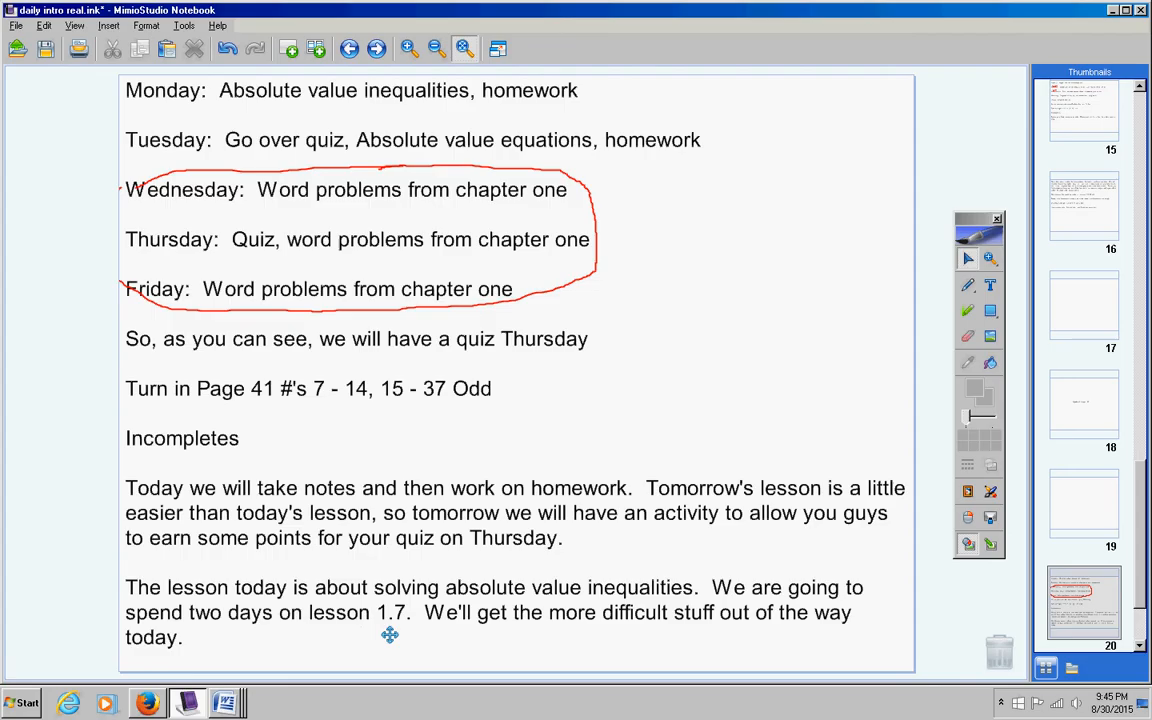
pyautogui.moveTo(498, 637)
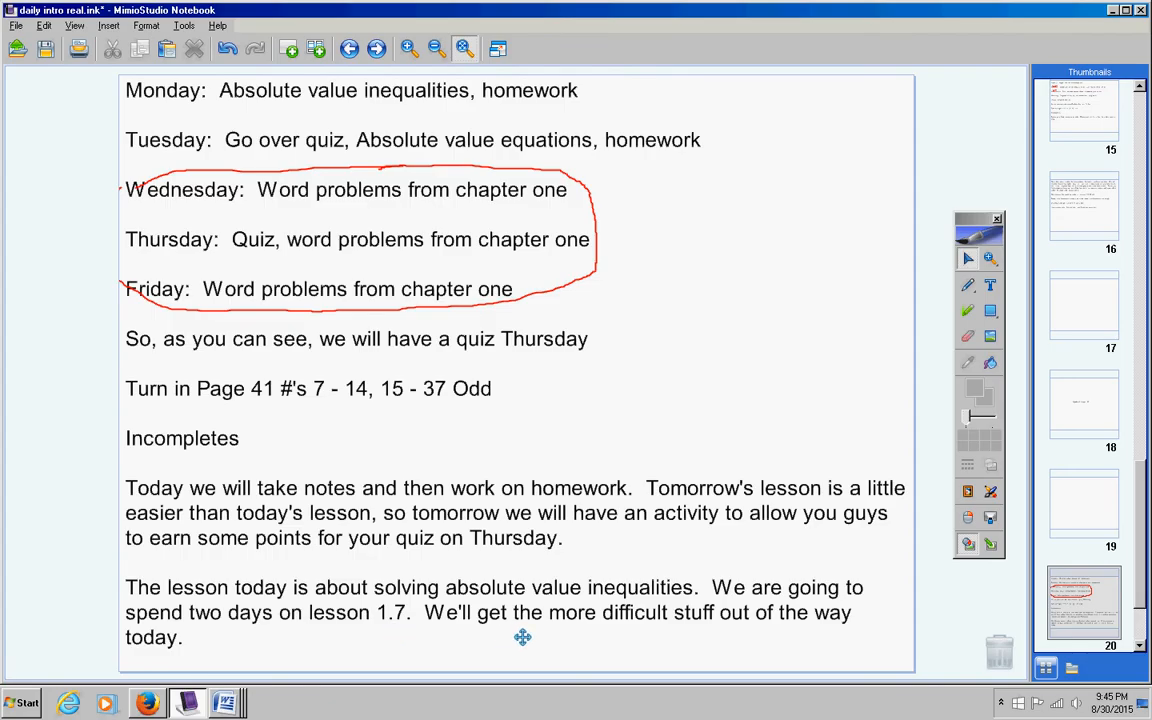
pyautogui.moveTo(527, 474)
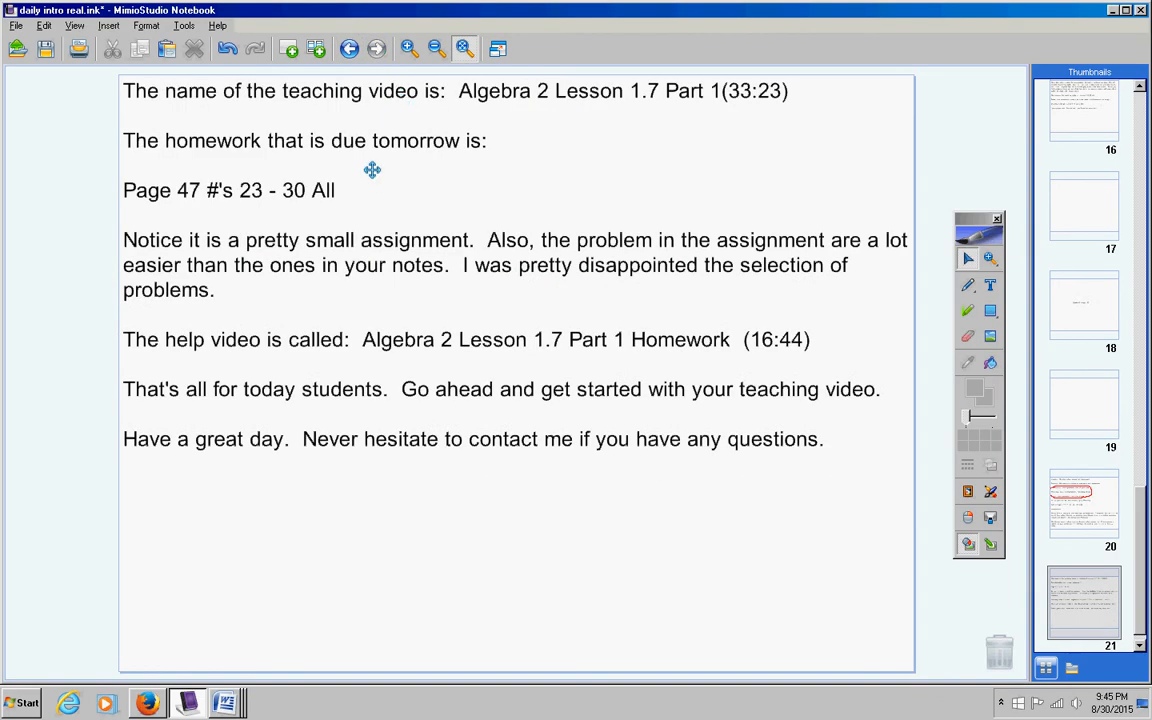
pyautogui.moveTo(579, 117)
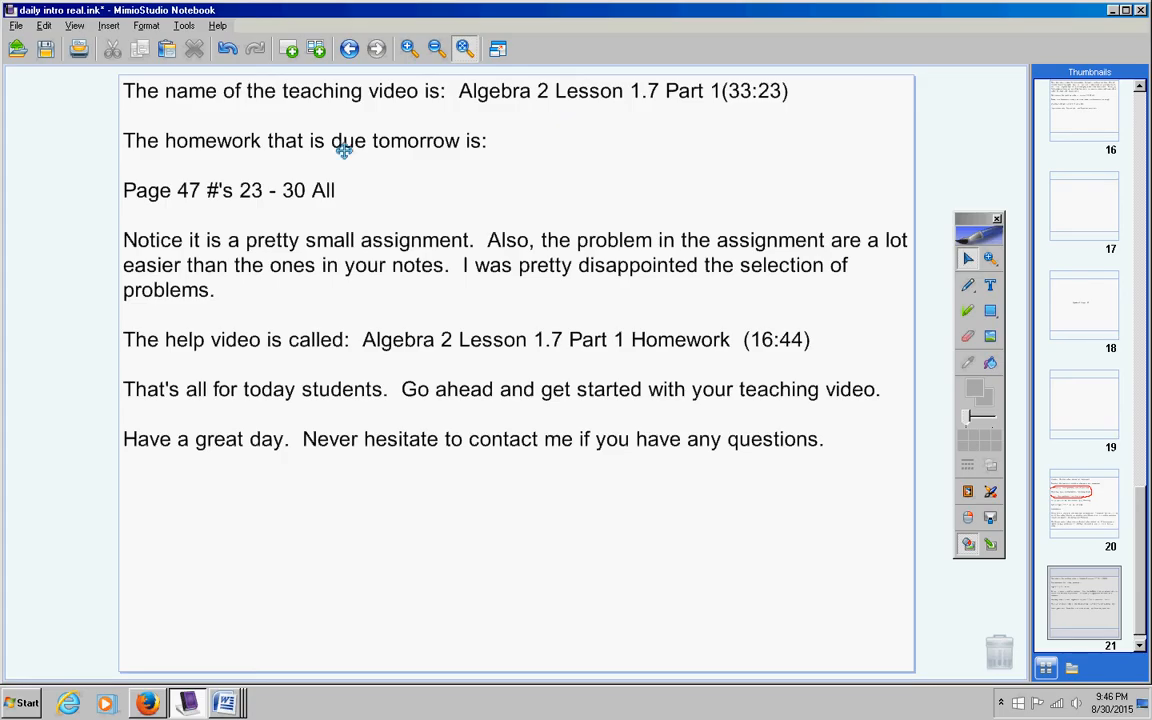
pyautogui.moveTo(338, 207)
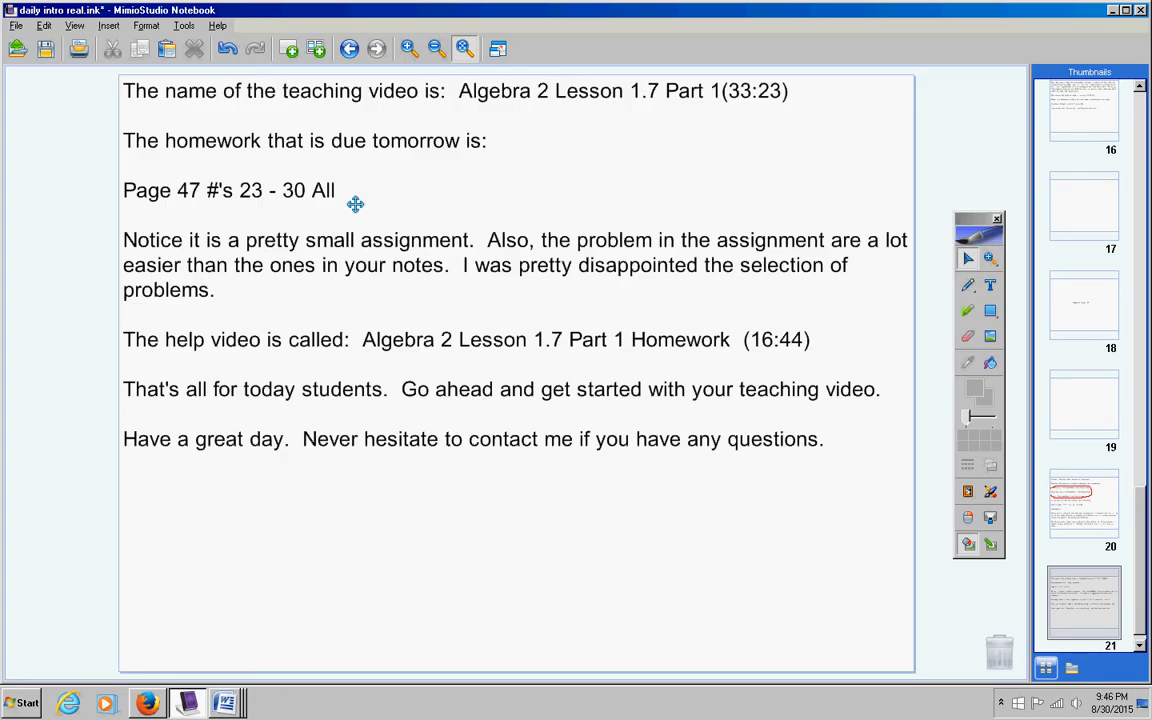
pyautogui.moveTo(430, 144)
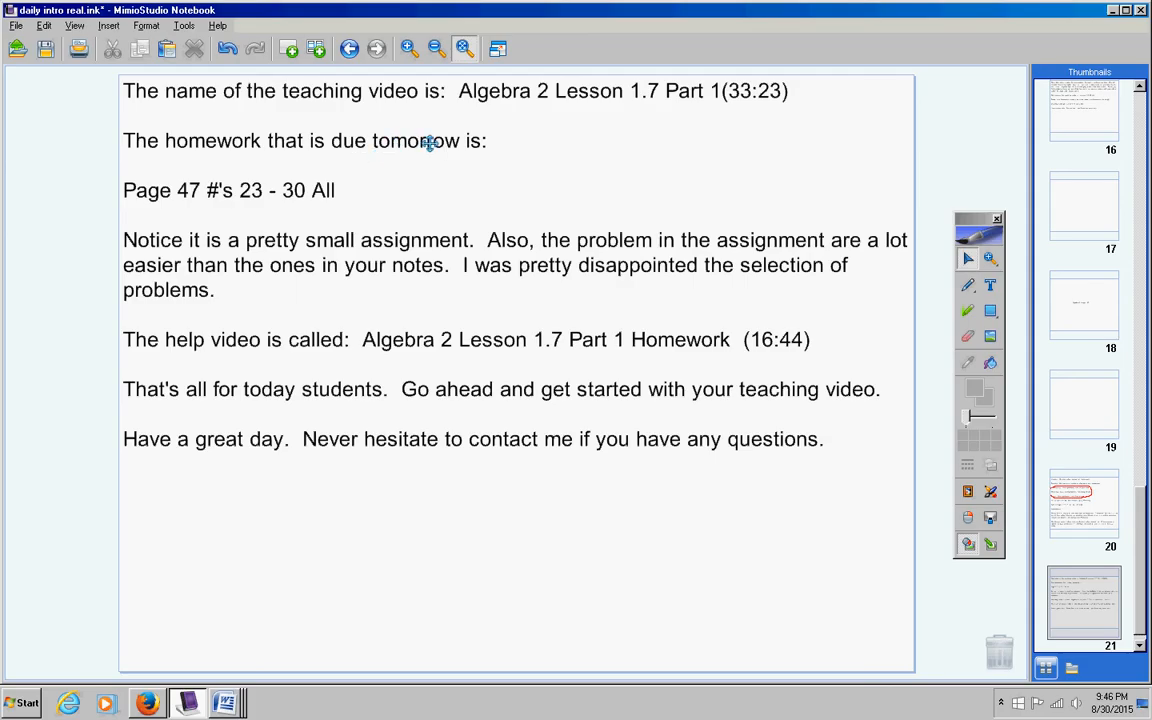
pyautogui.moveTo(603, 151)
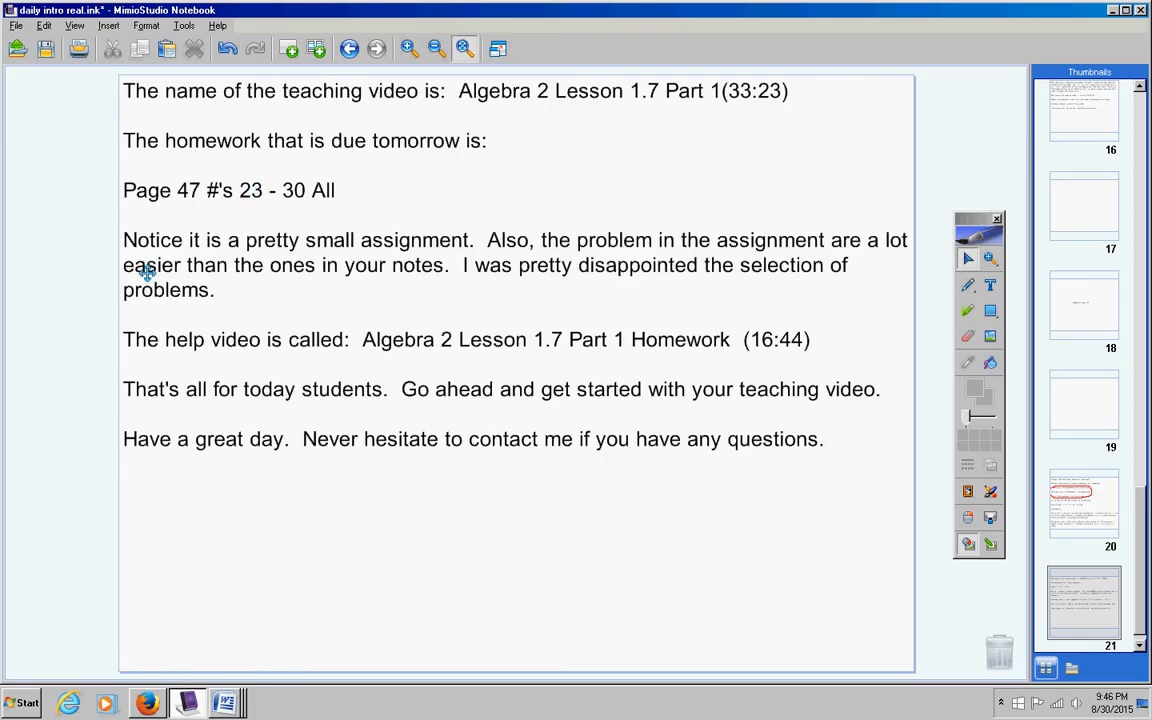
pyautogui.moveTo(502, 268)
pyautogui.write('s')
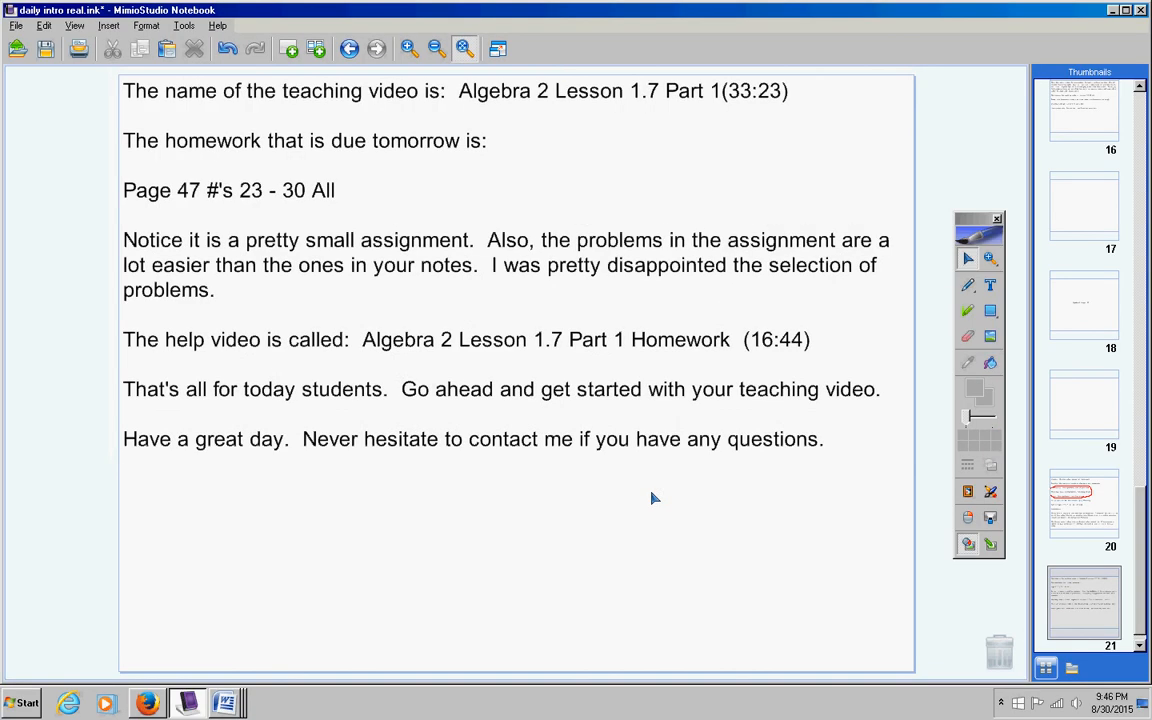
pyautogui.moveTo(294, 301)
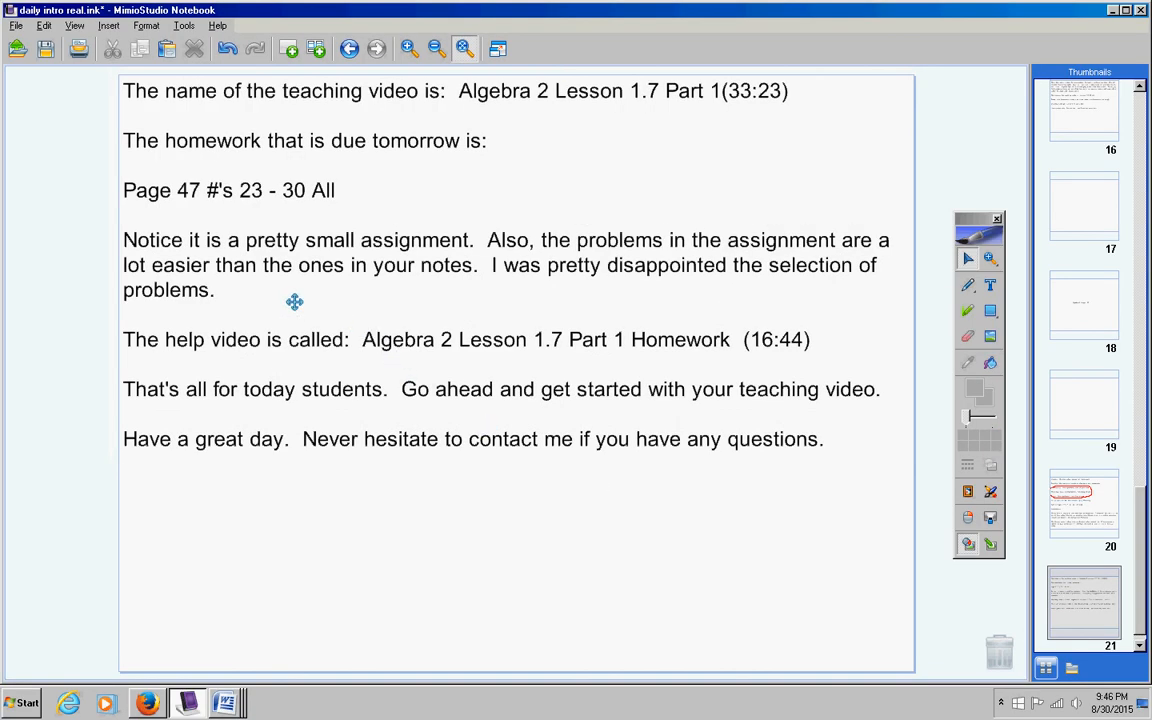
pyautogui.moveTo(578, 293)
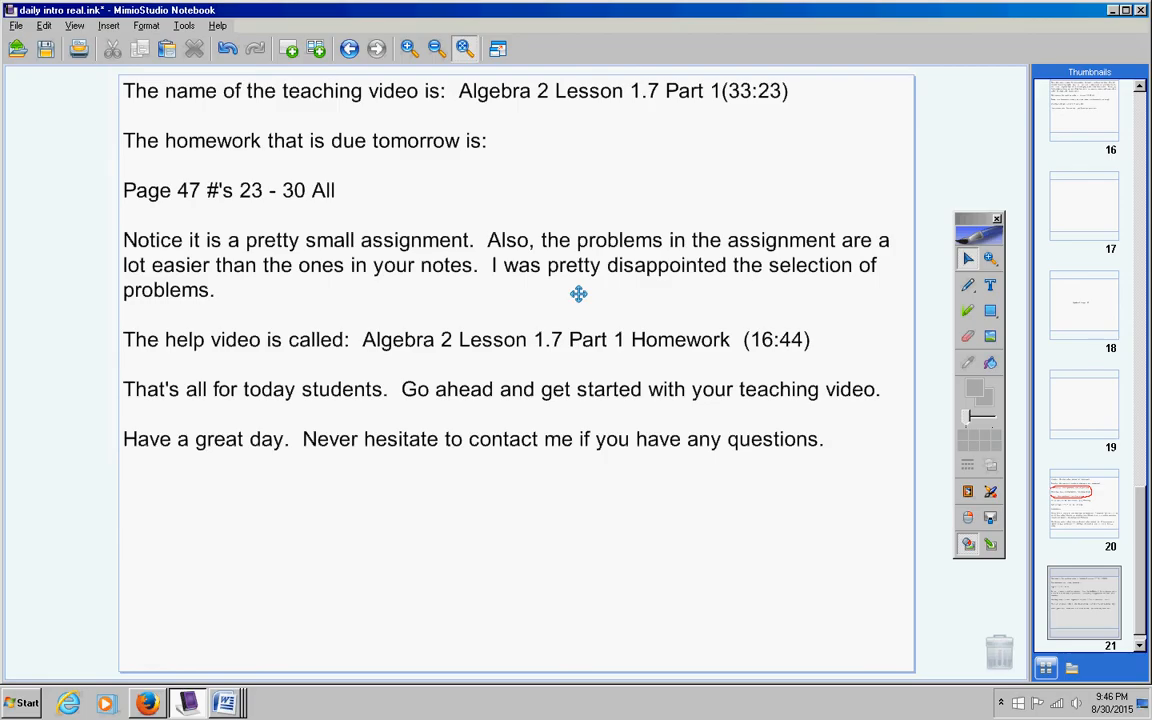
pyautogui.moveTo(314, 252)
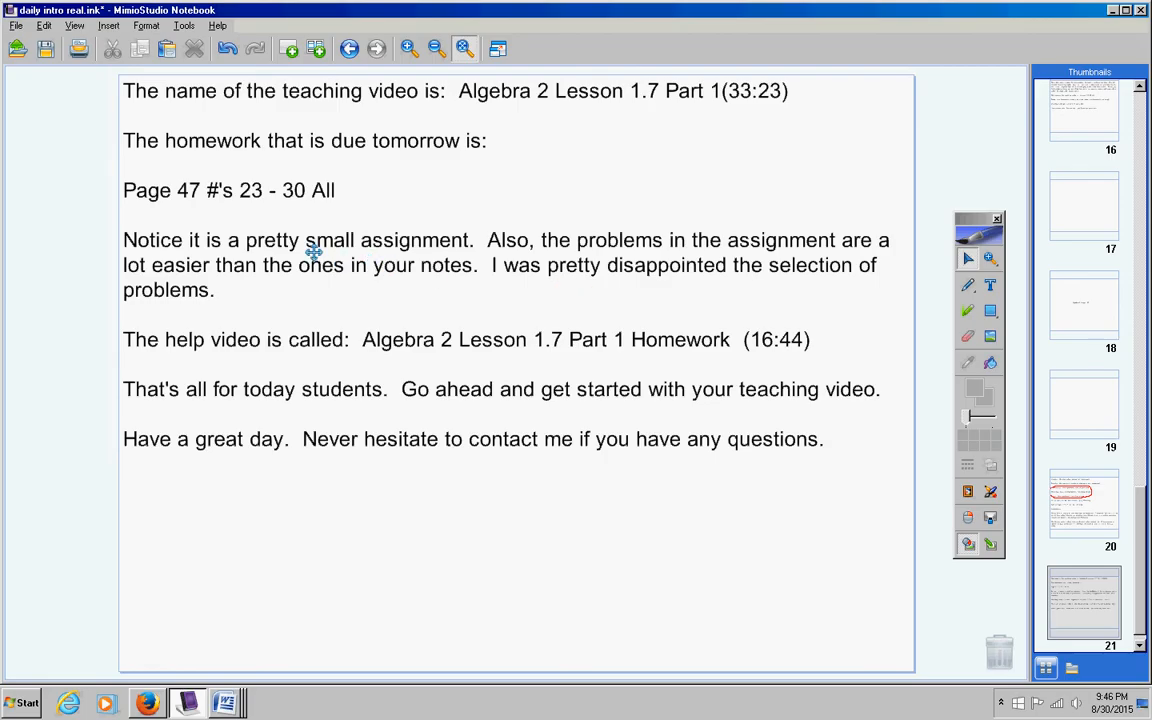
pyautogui.moveTo(287, 275)
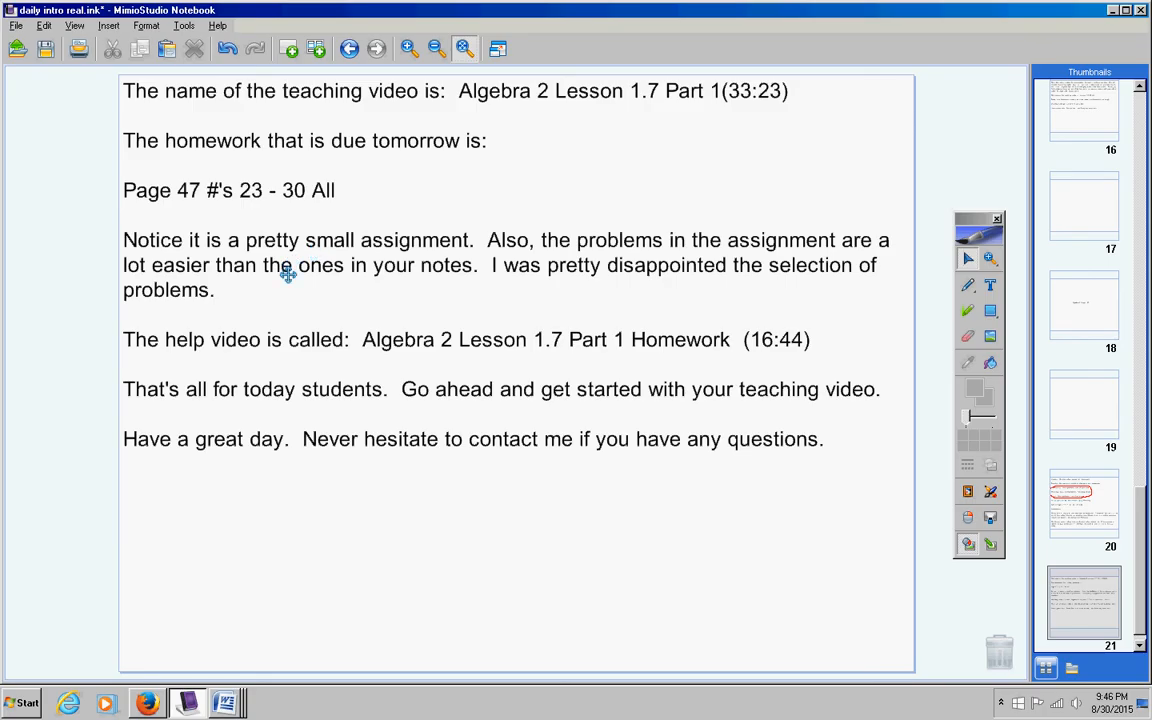
pyautogui.moveTo(285, 285)
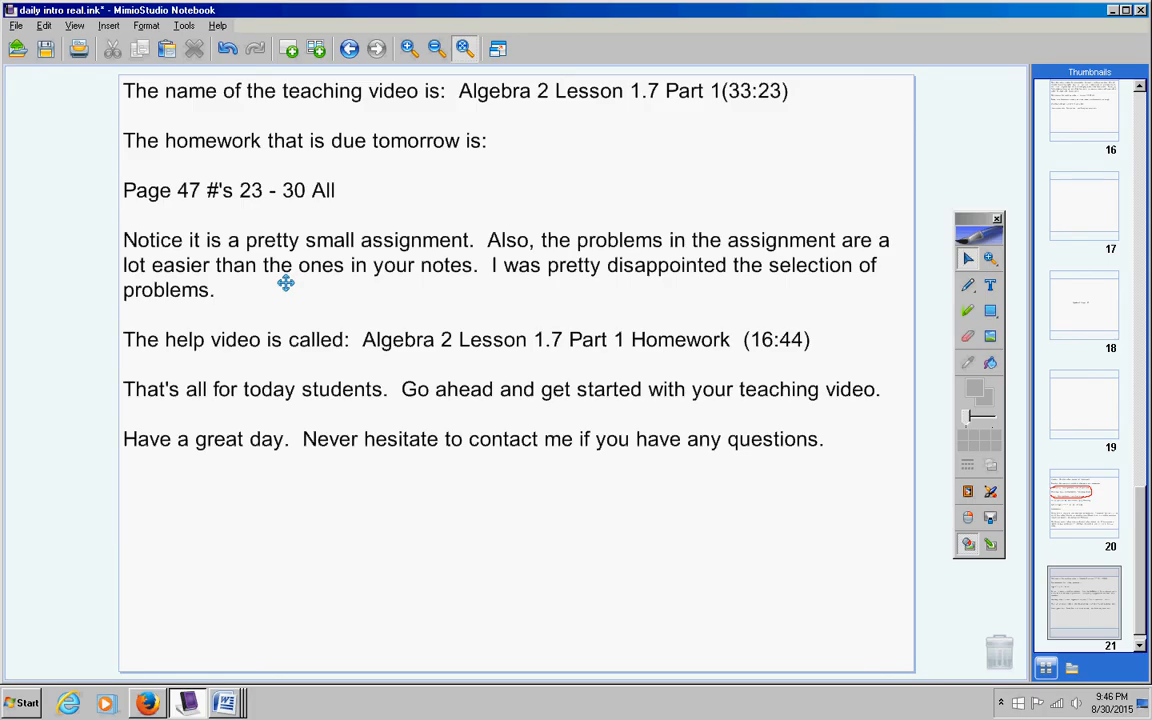
pyautogui.moveTo(301, 206)
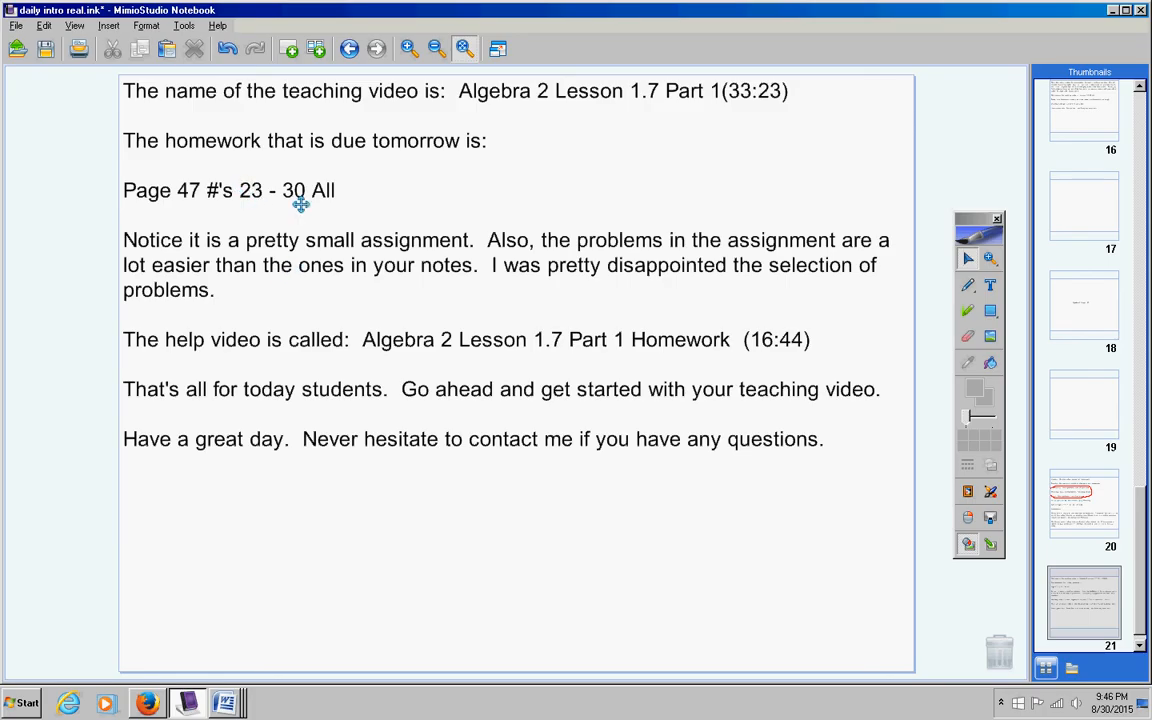
pyautogui.moveTo(258, 204)
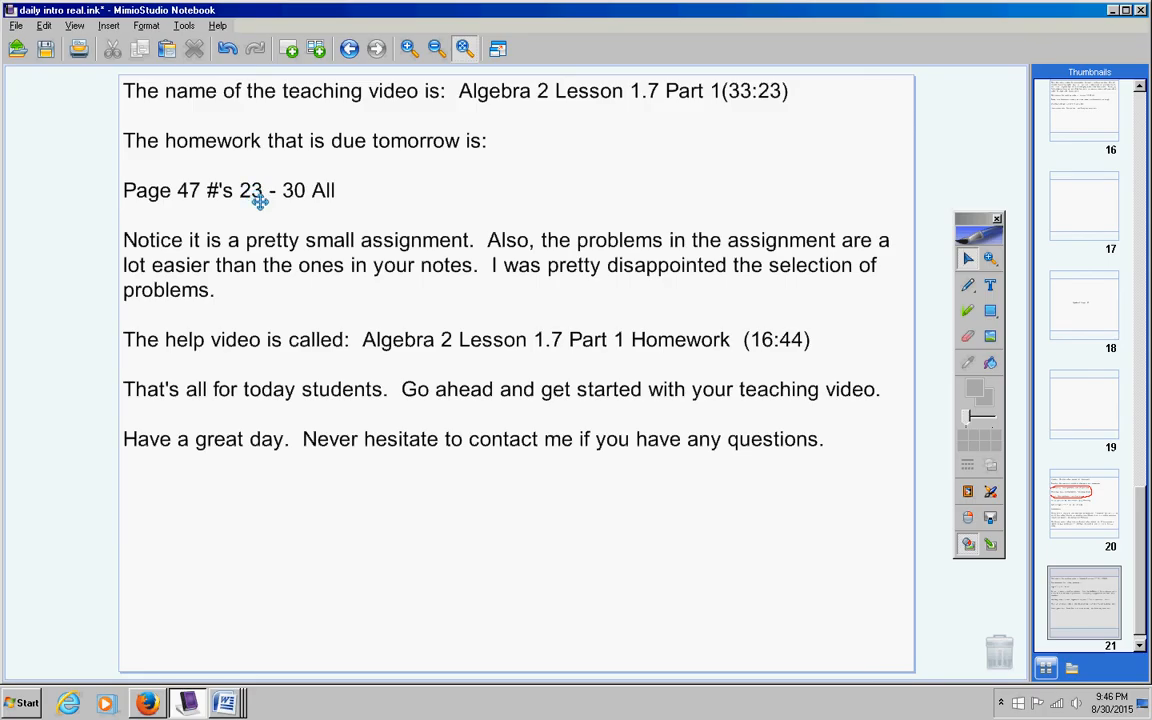
pyautogui.moveTo(416, 339)
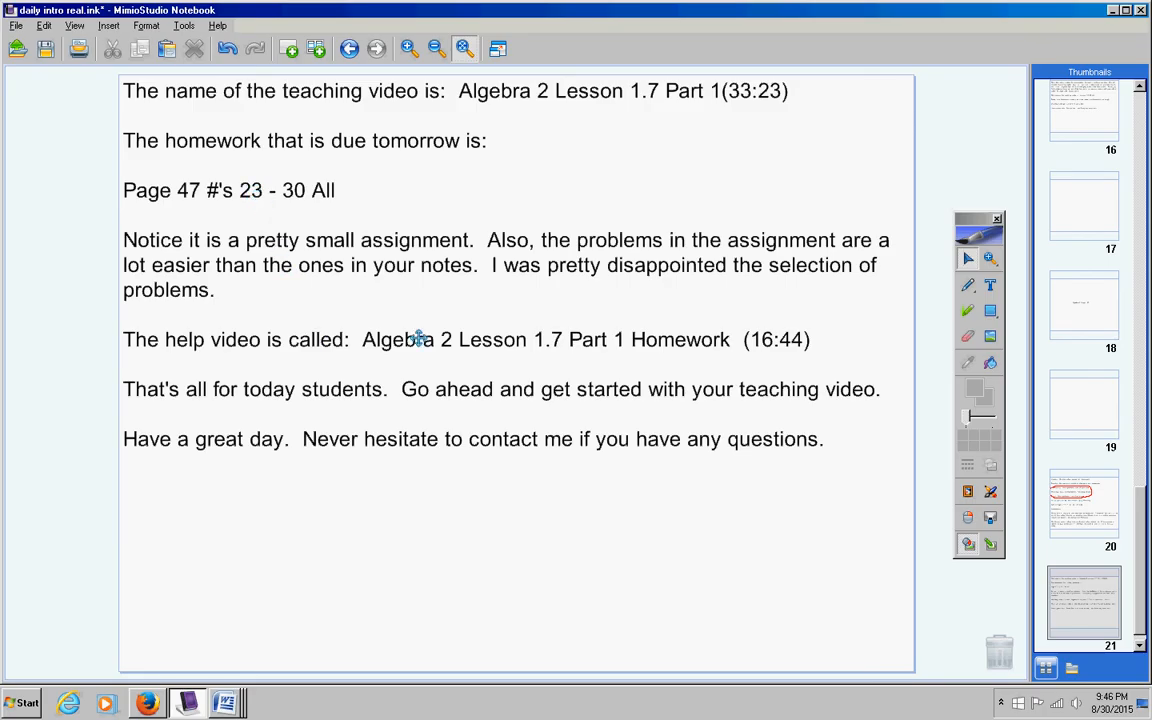
pyautogui.moveTo(778, 359)
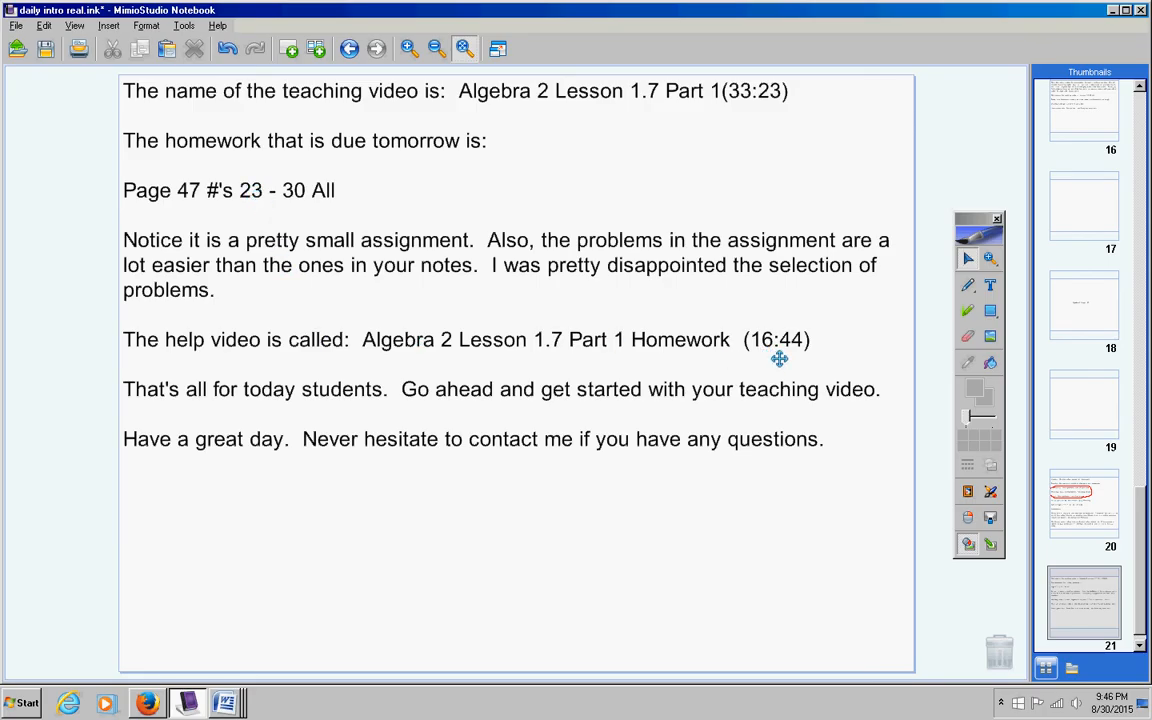
pyautogui.moveTo(423, 359)
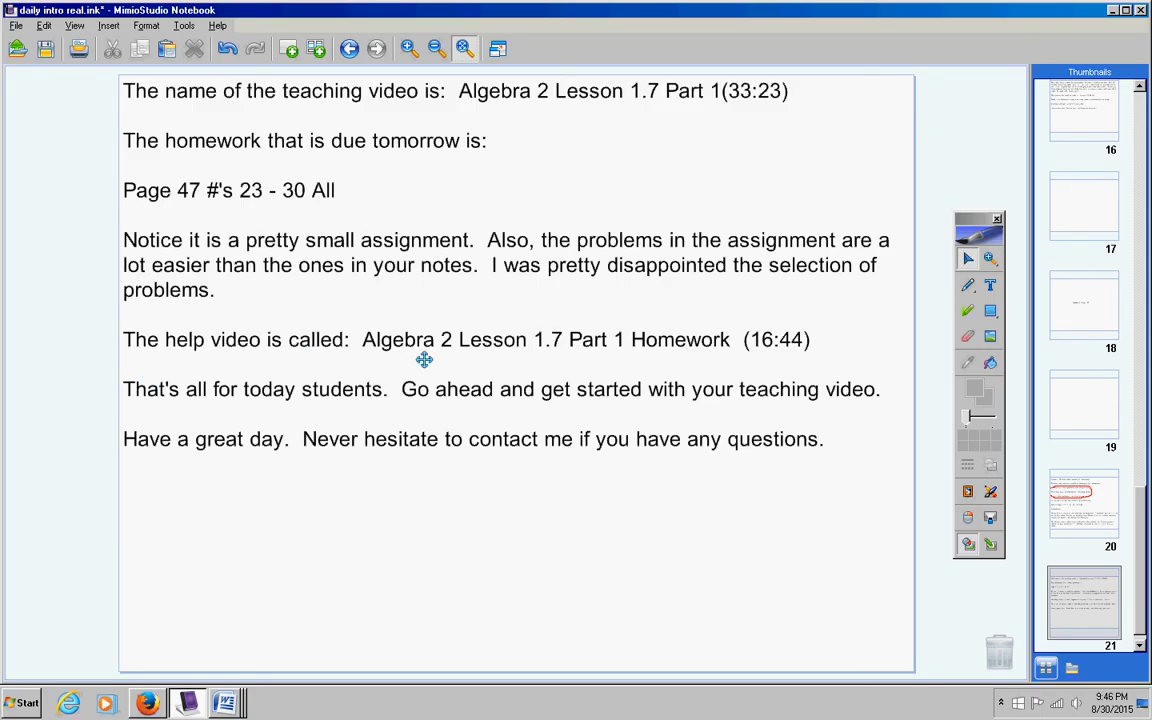
pyautogui.moveTo(624, 389)
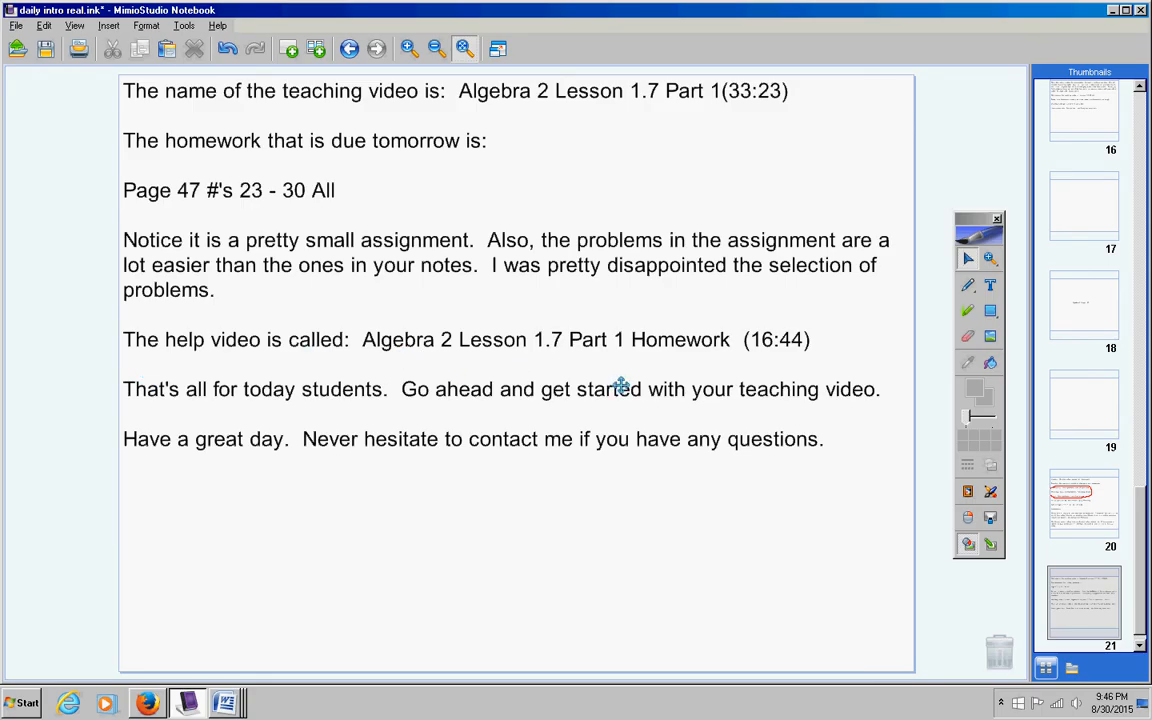
pyautogui.moveTo(333, 532)
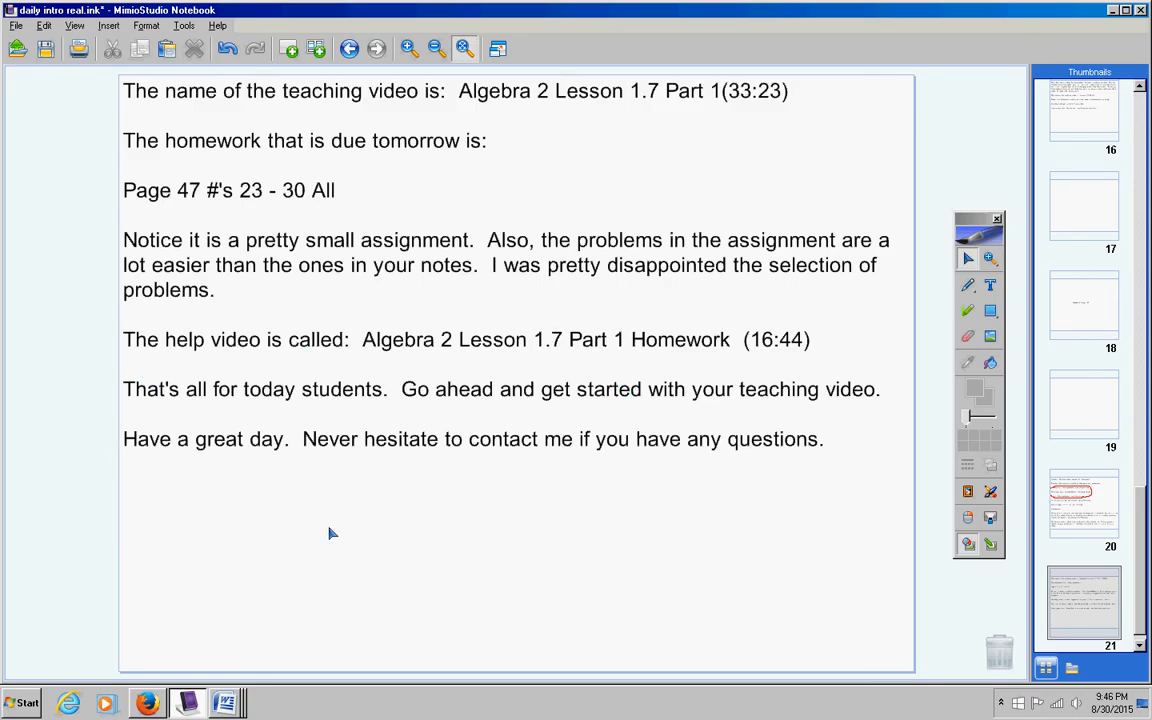
pyautogui.moveTo(340, 539)
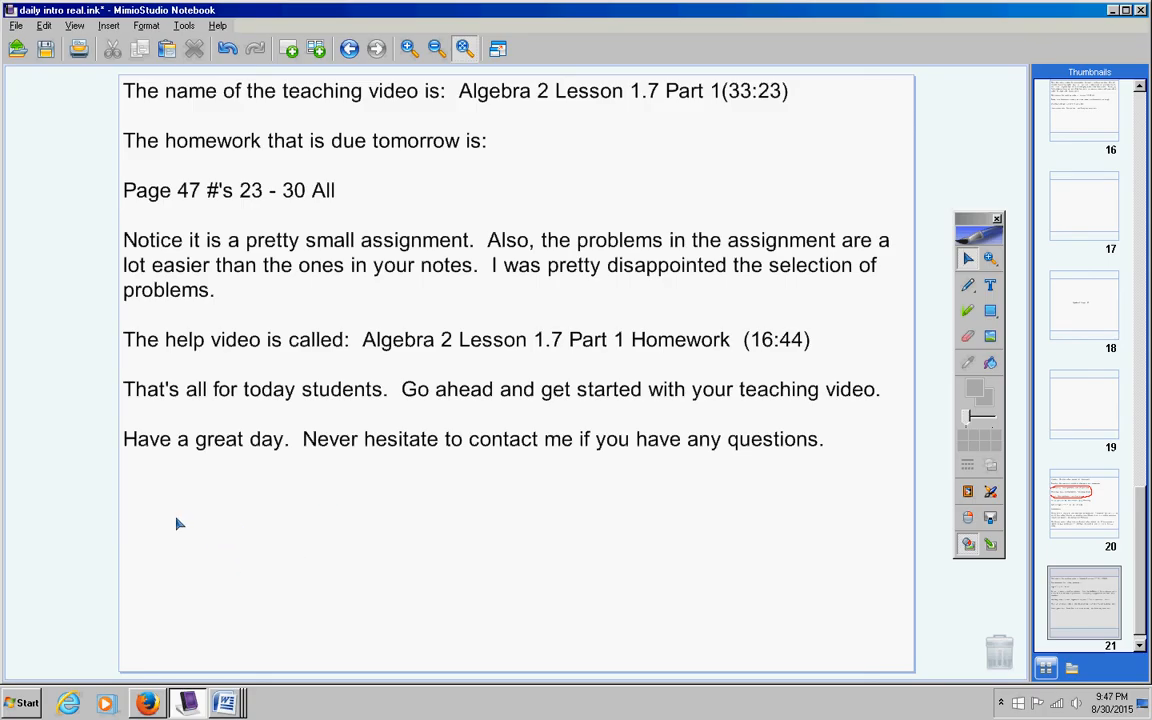
pyautogui.moveTo(671, 657)
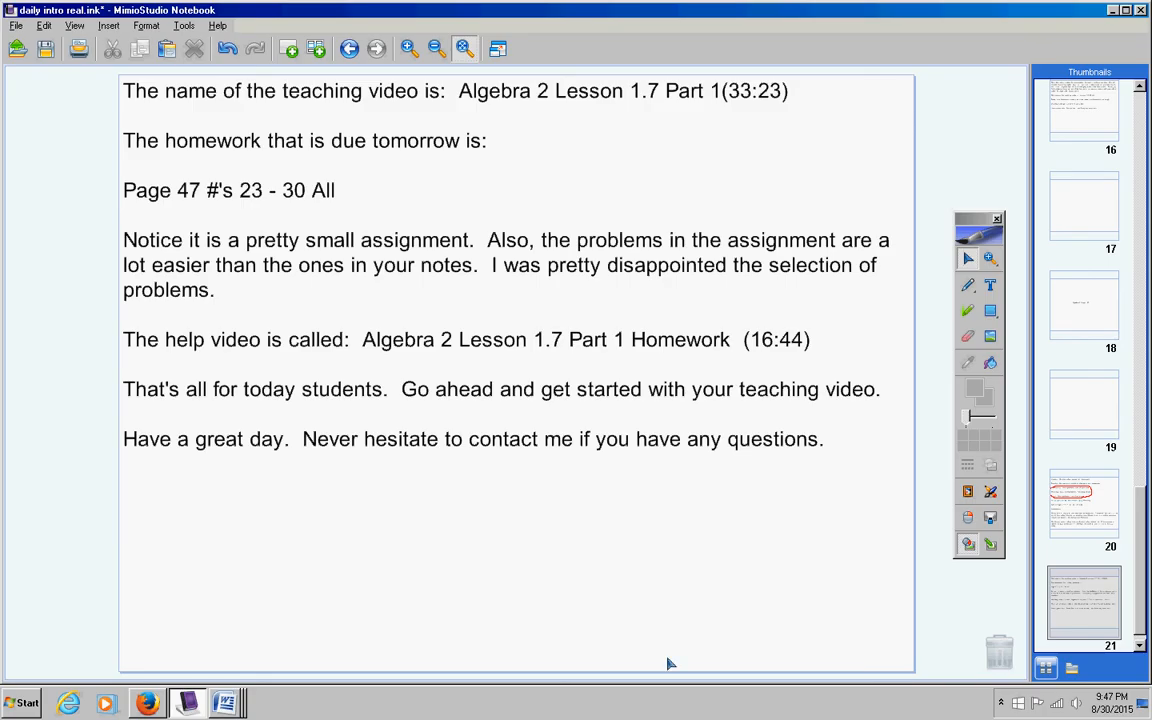